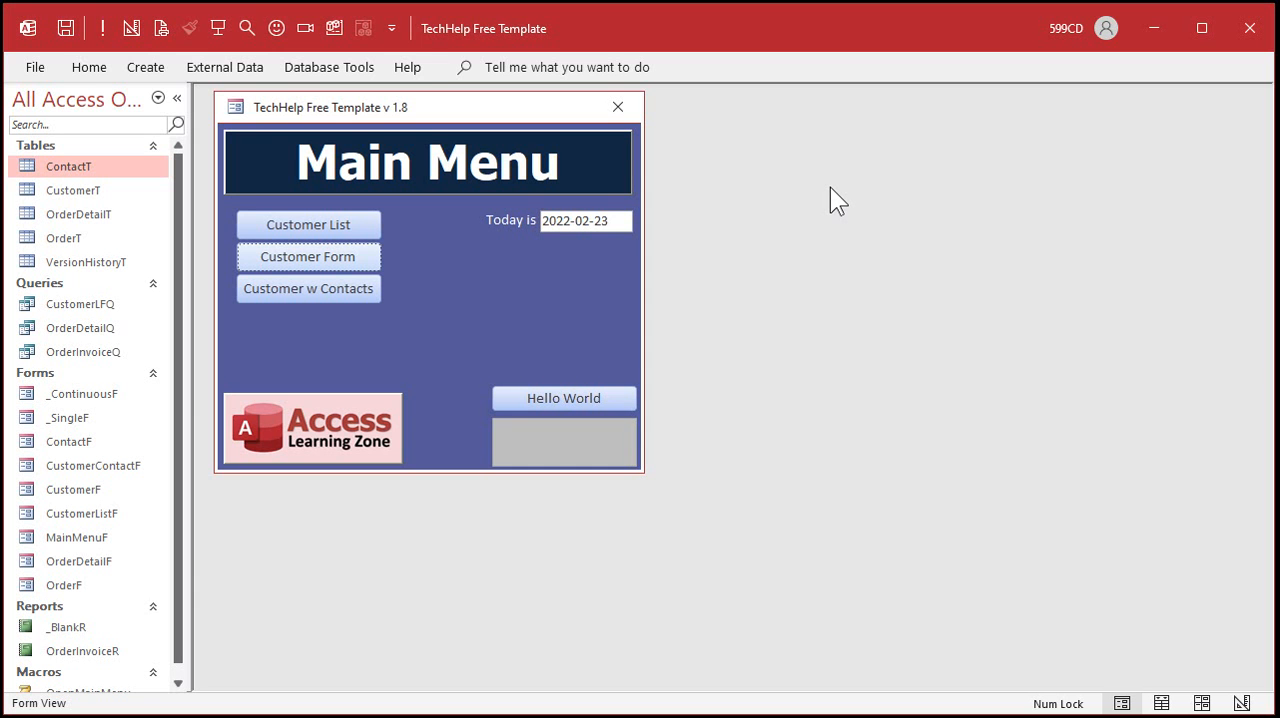
{"action": "mouse_move", "coordinate": [593, 248]}
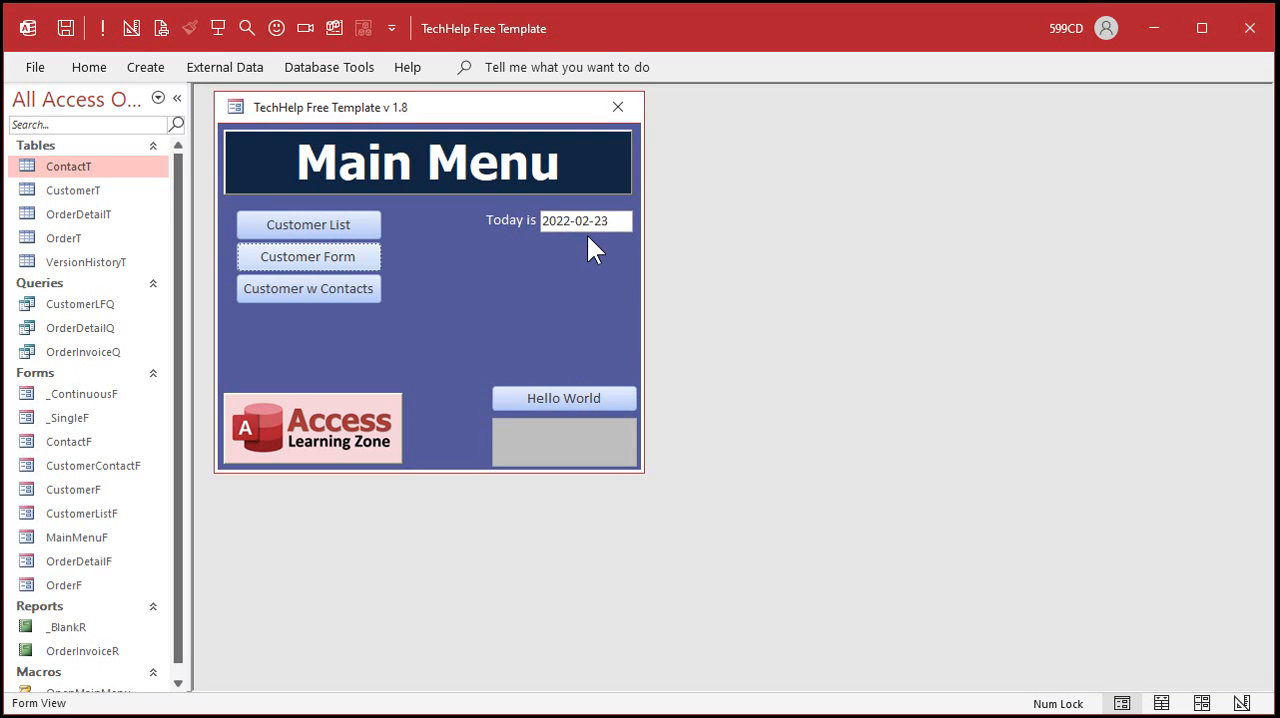
Open the Customers form and its Orders, then review OrderDate's format properties.
{"action": "left_click", "coordinate": [308, 257]}
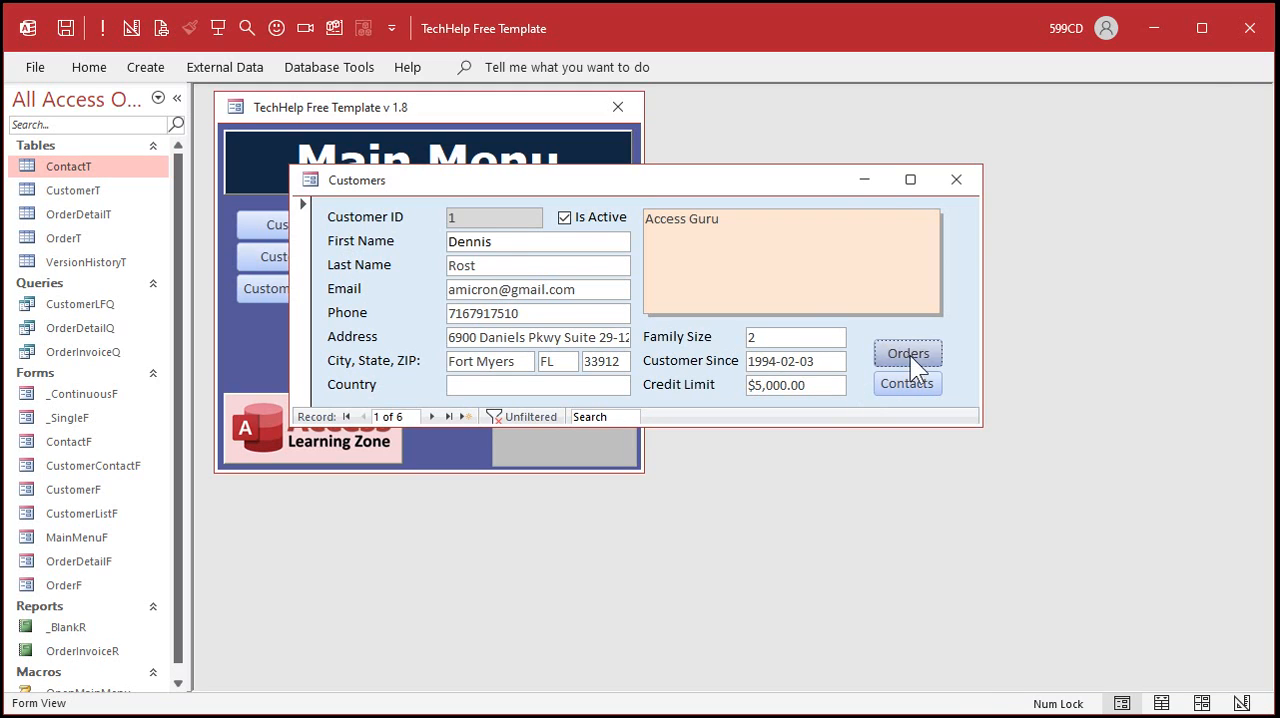
{"action": "left_click", "coordinate": [907, 353]}
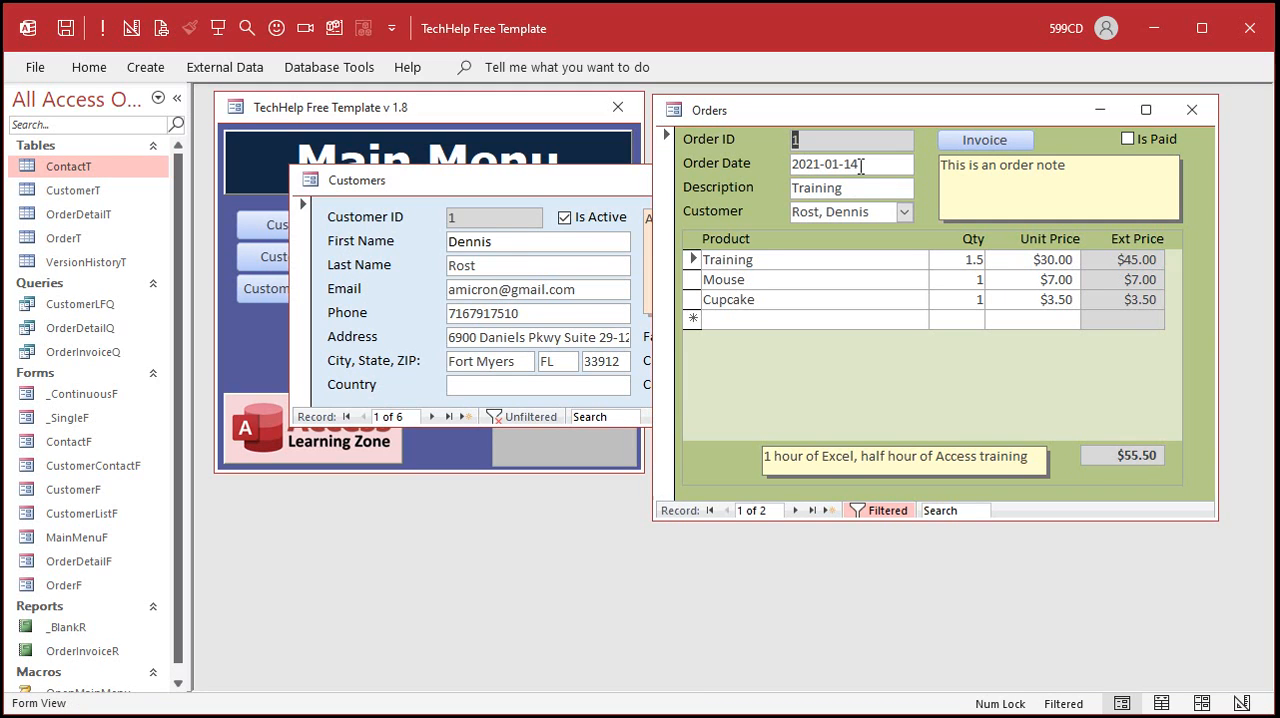
{"action": "right_click", "coordinate": [706, 110]}
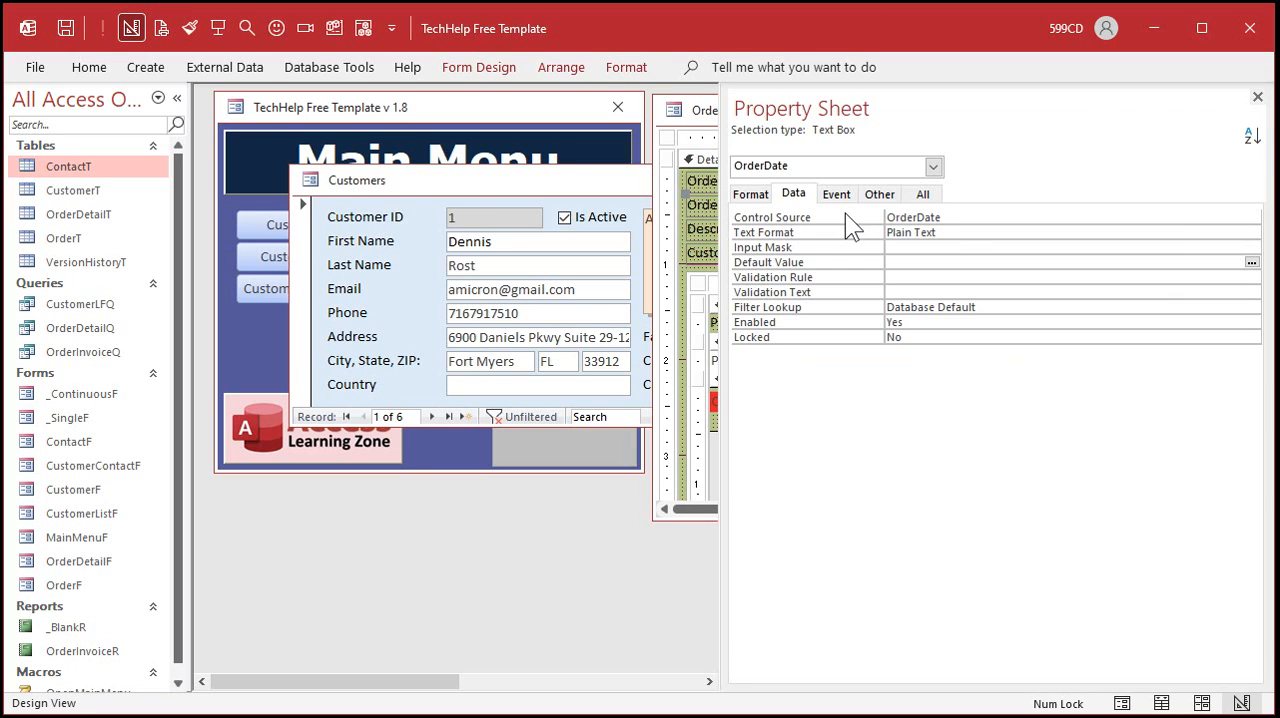
{"action": "left_click", "coordinate": [750, 194]}
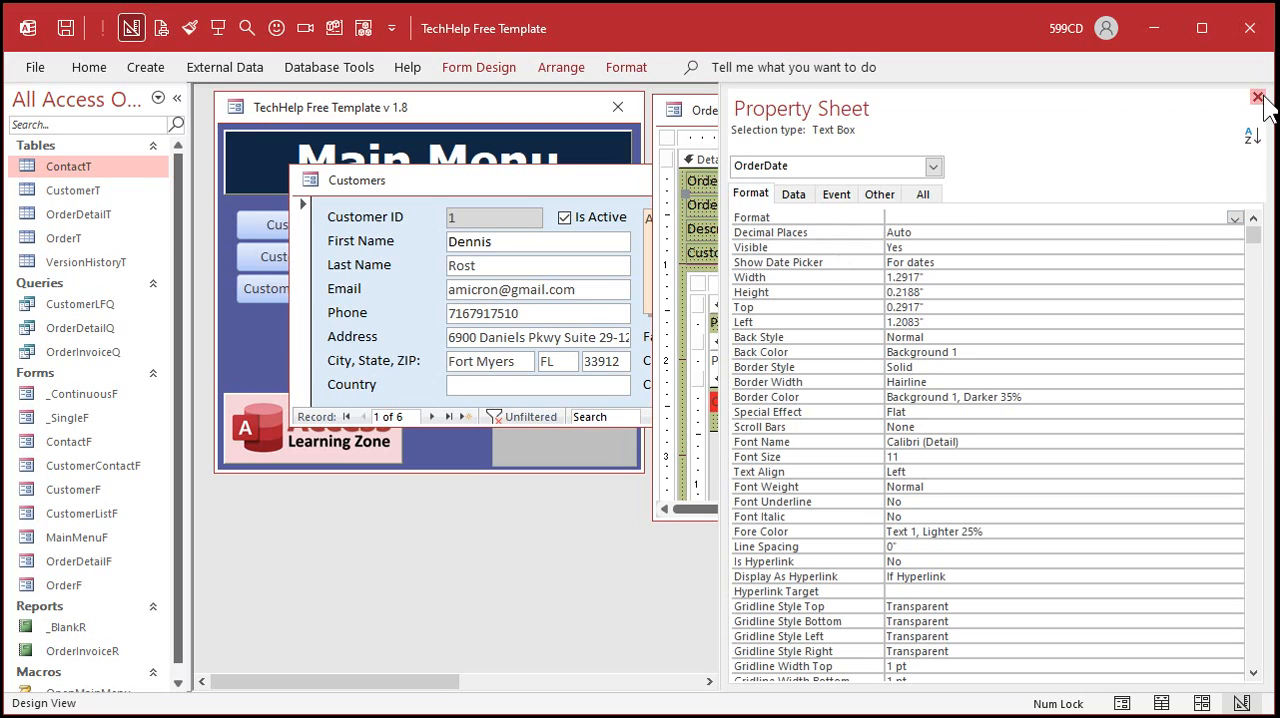
{"action": "left_click", "coordinate": [1257, 98]}
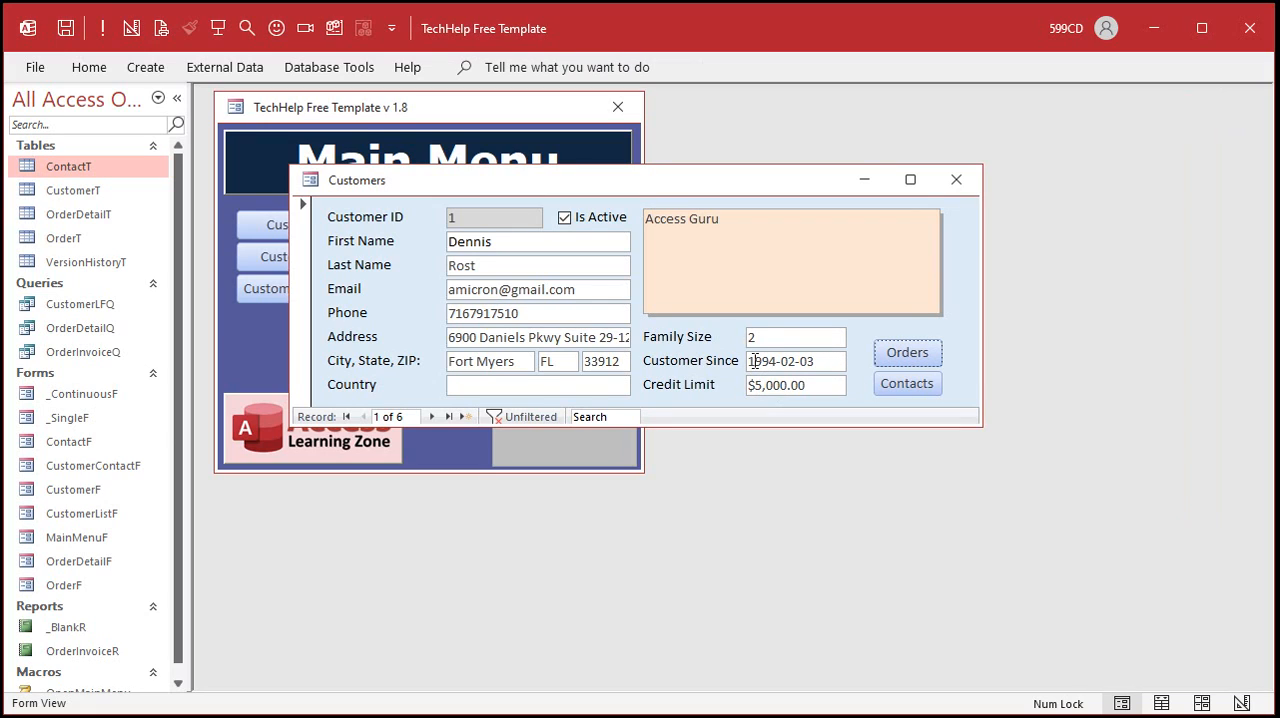
{"action": "mouse_move", "coordinate": [880, 387]}
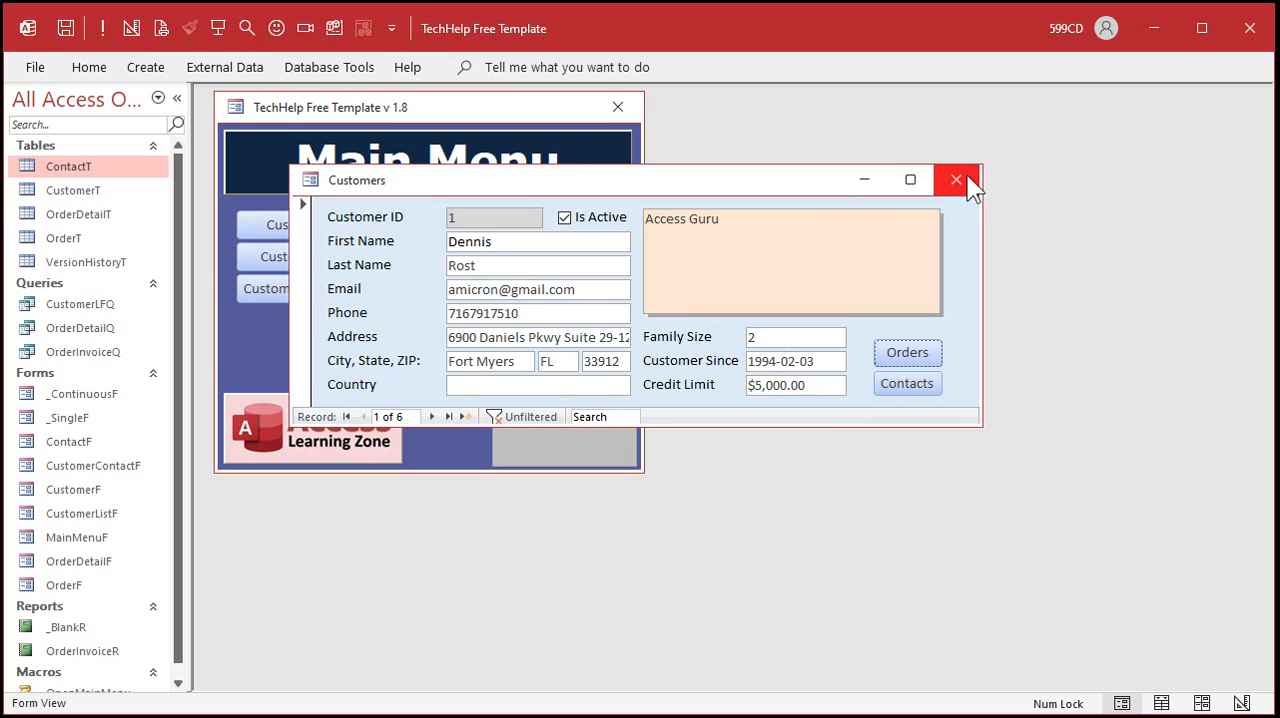
Open OrderT in Design View and inspect the OrderDate field with its =Now() default.
{"action": "left_click", "coordinate": [955, 181]}
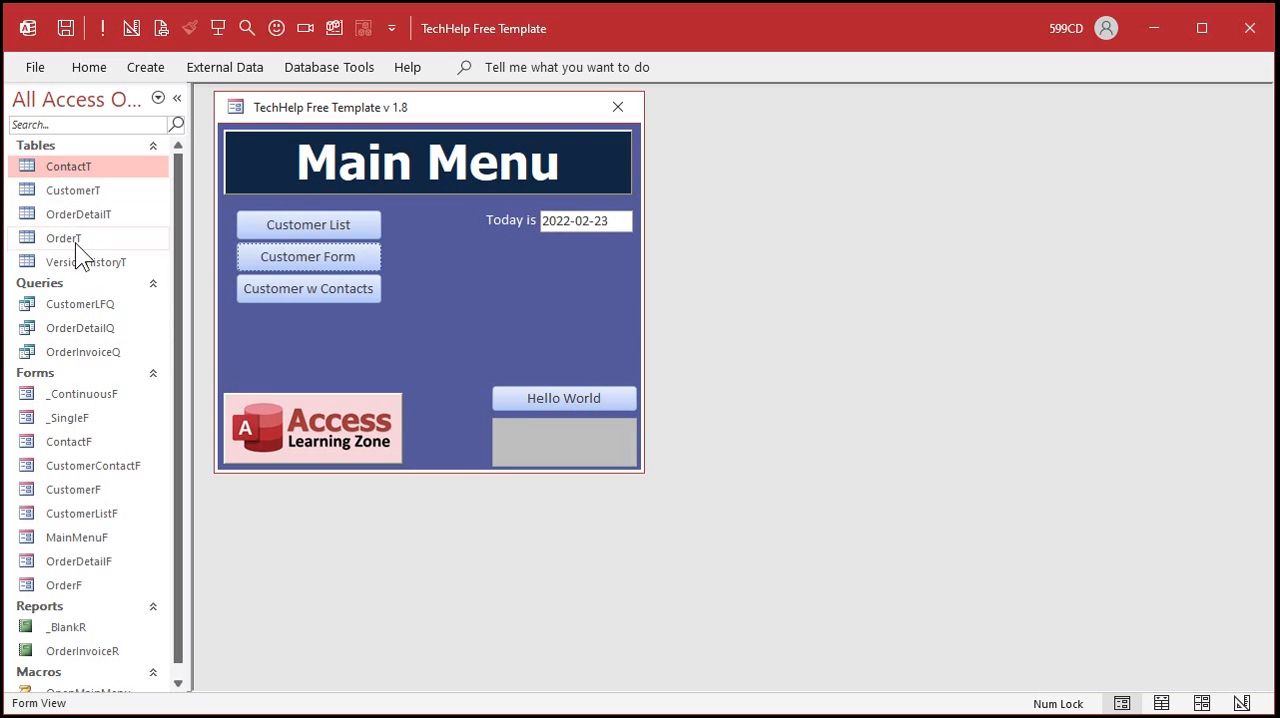
{"action": "double_click", "coordinate": [63, 238]}
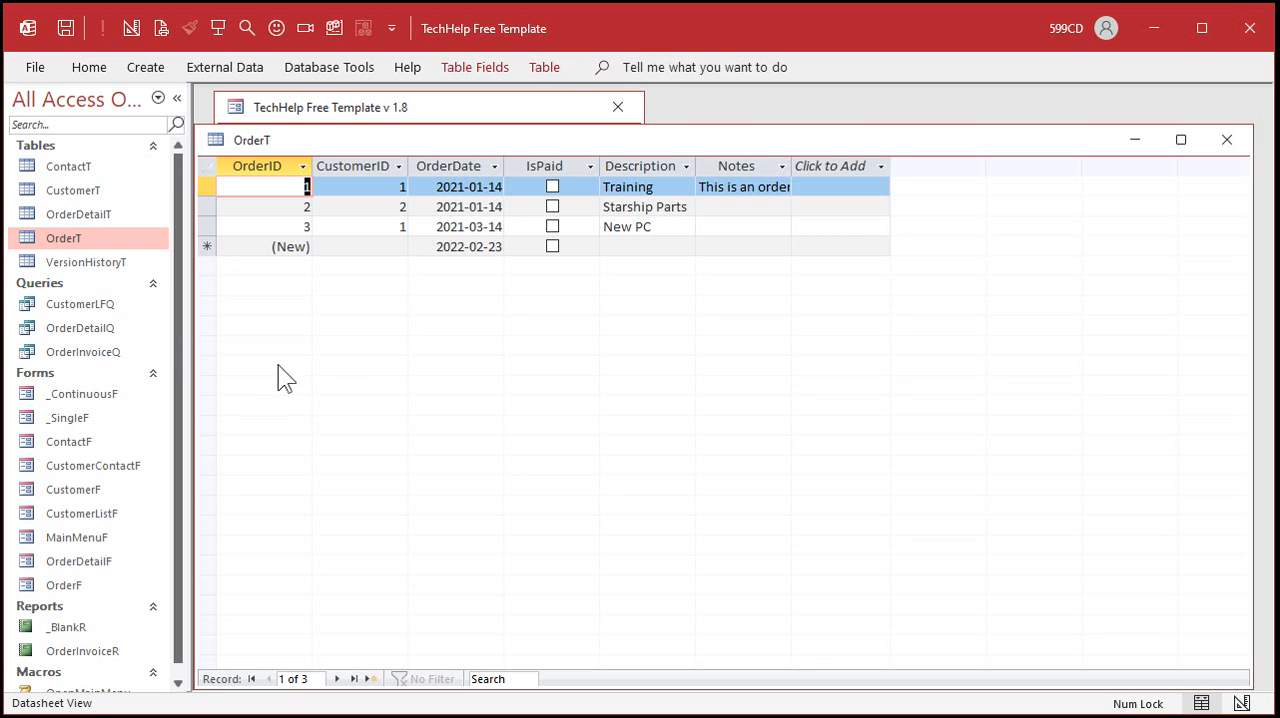
{"action": "mouse_move", "coordinate": [356, 363]}
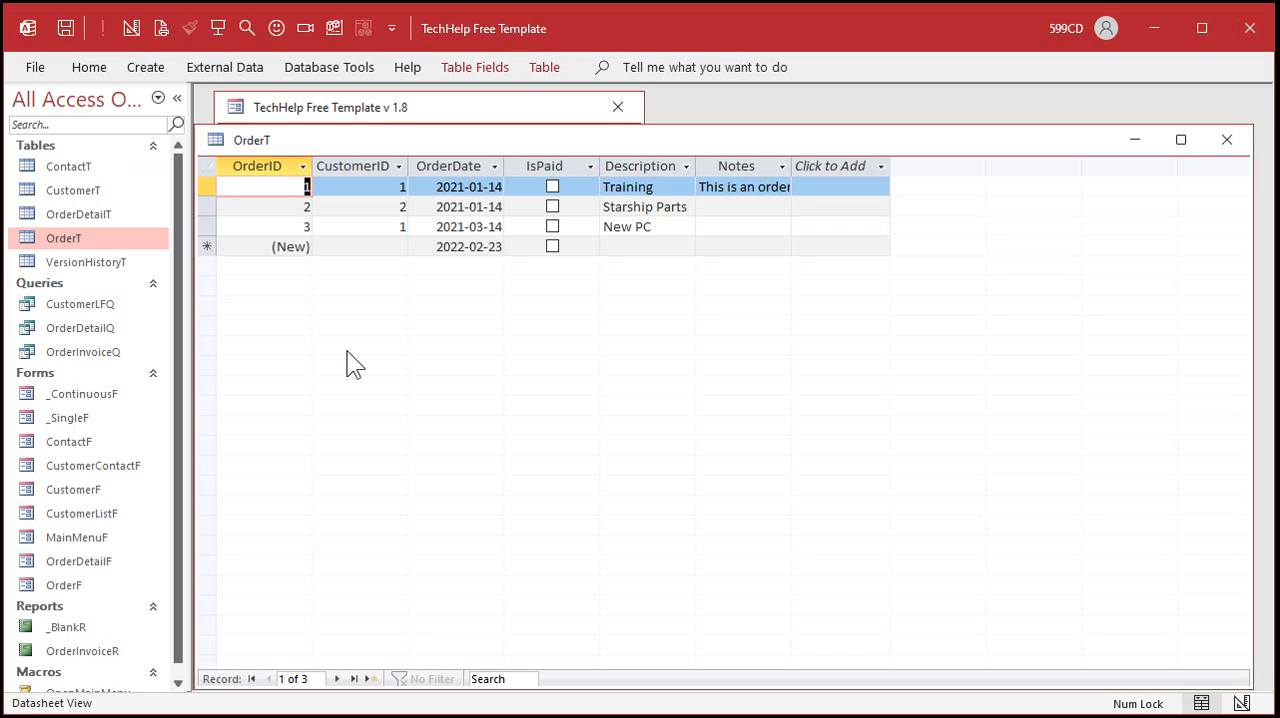
{"action": "right_click", "coordinate": [251, 140]}
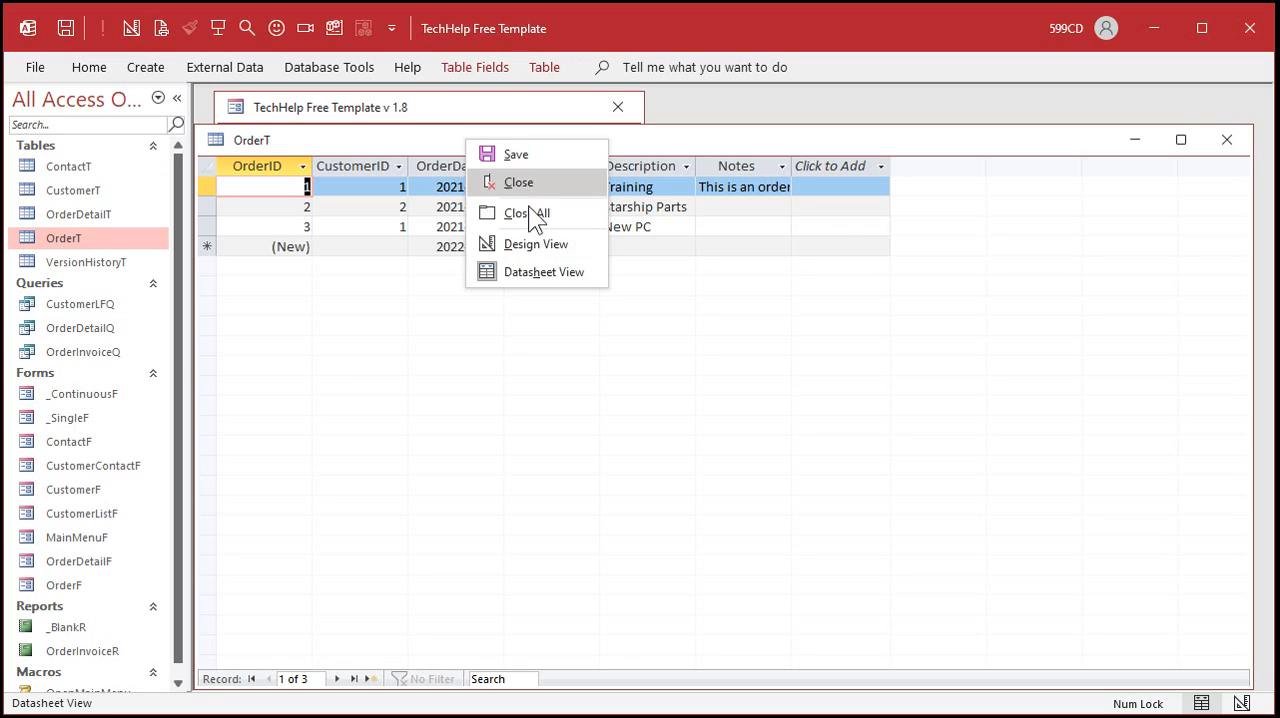
{"action": "left_click", "coordinate": [535, 244]}
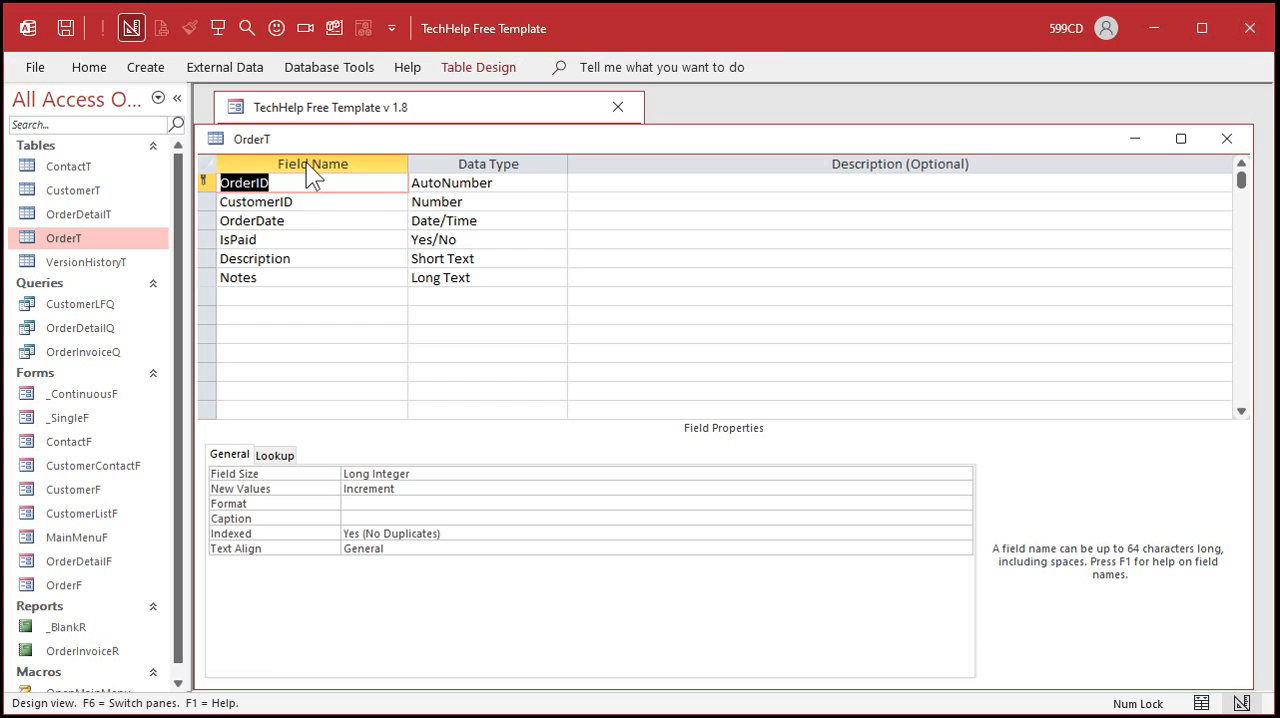
{"action": "left_click", "coordinate": [252, 220]}
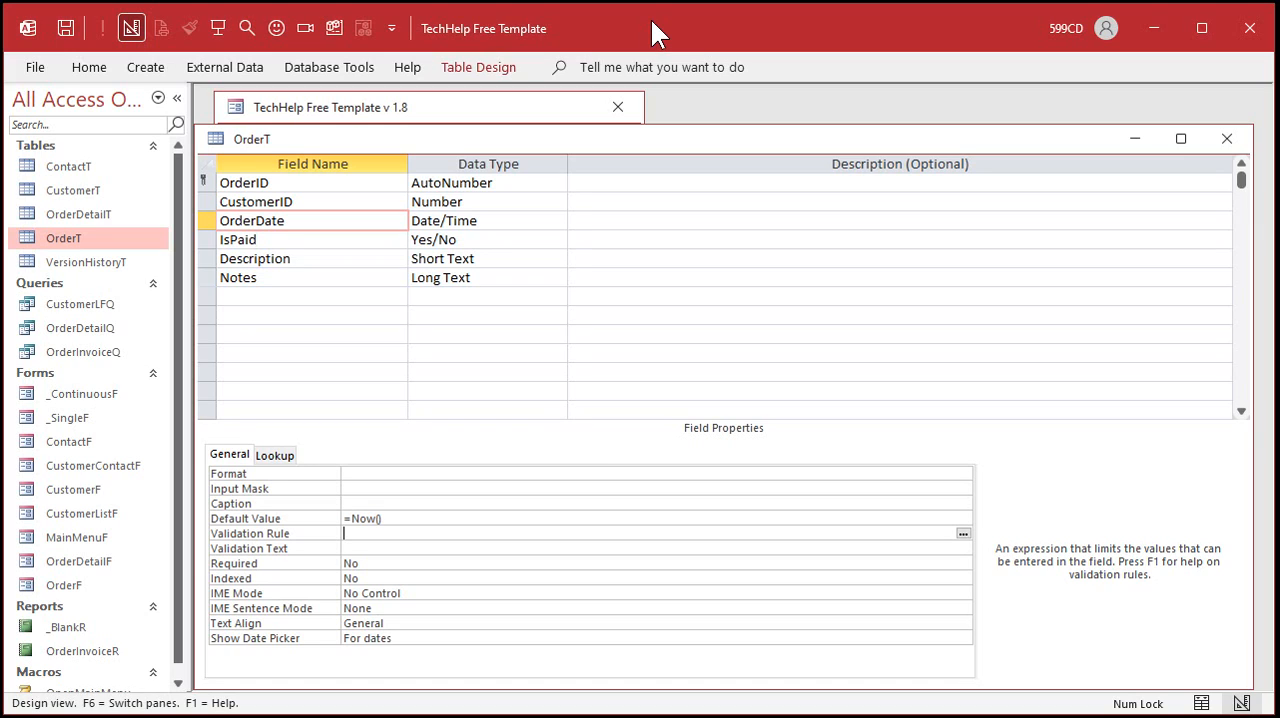
{"action": "mouse_move", "coordinate": [651, 259]}
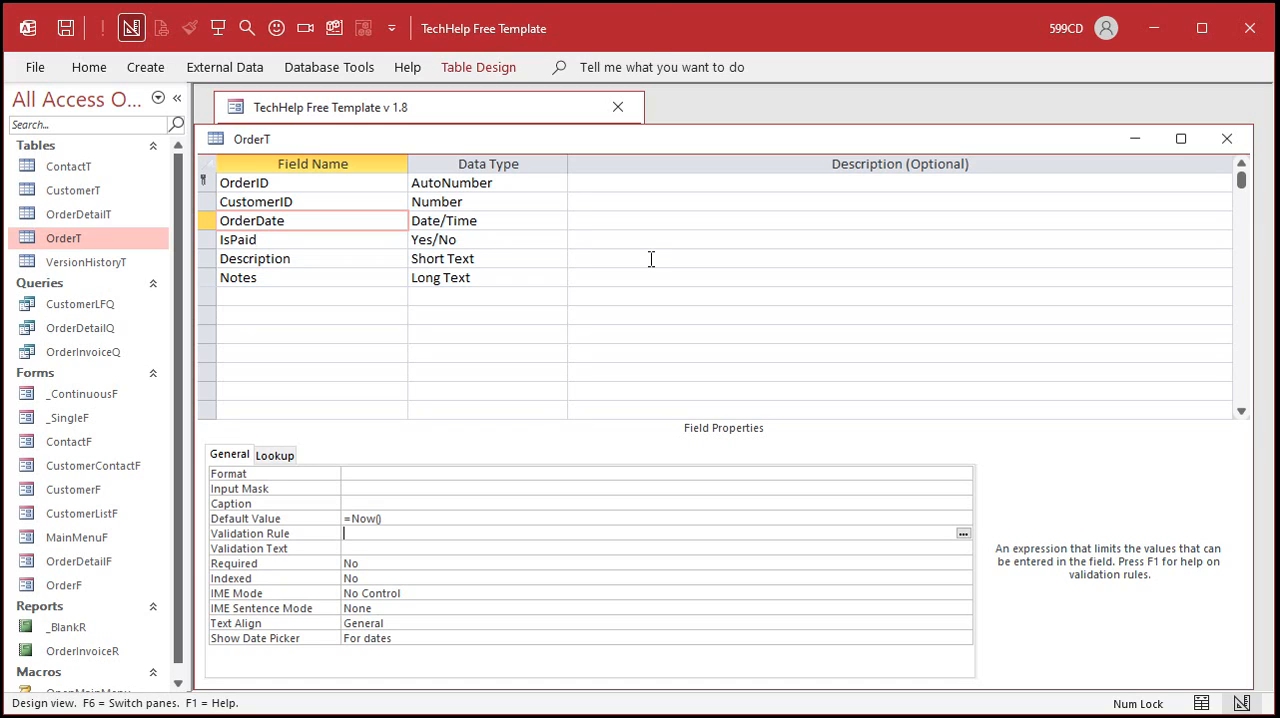
{"action": "mouse_move", "coordinate": [358, 150]}
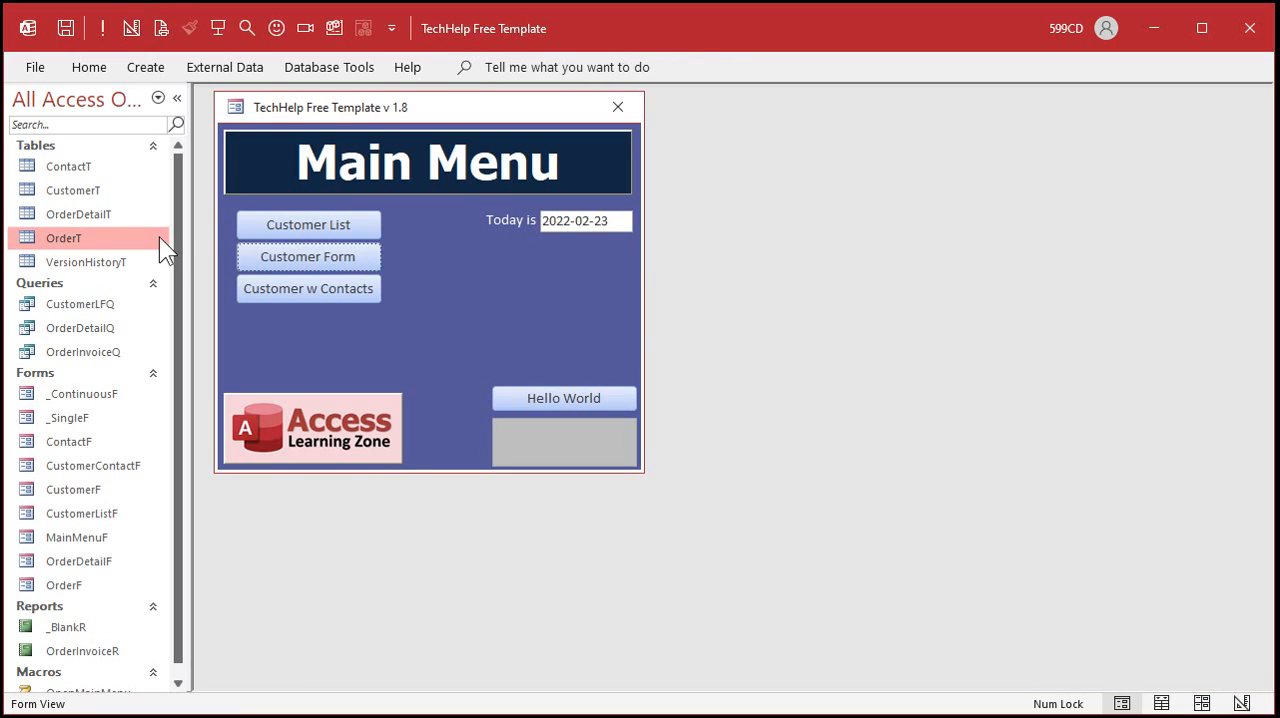
Add new OrderT records stamped with today's date and time, then close the table.
{"action": "double_click", "coordinate": [64, 238]}
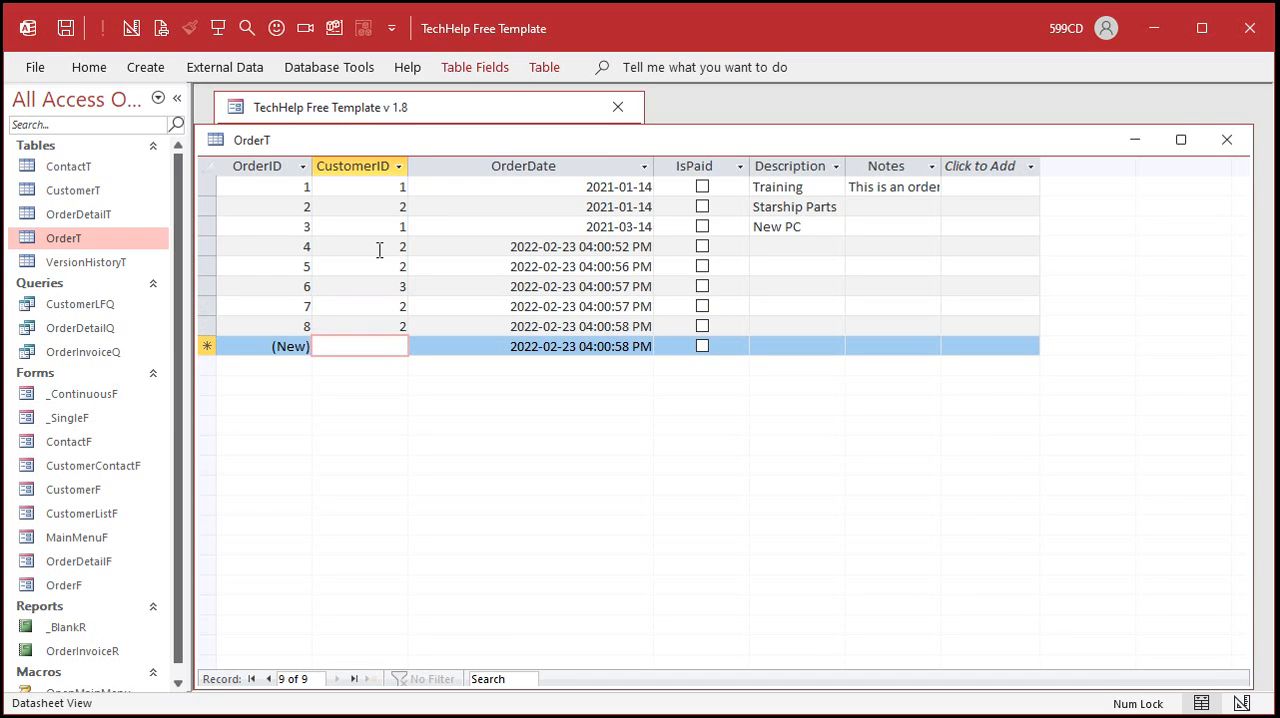
{"action": "left_click", "coordinate": [1226, 138]}
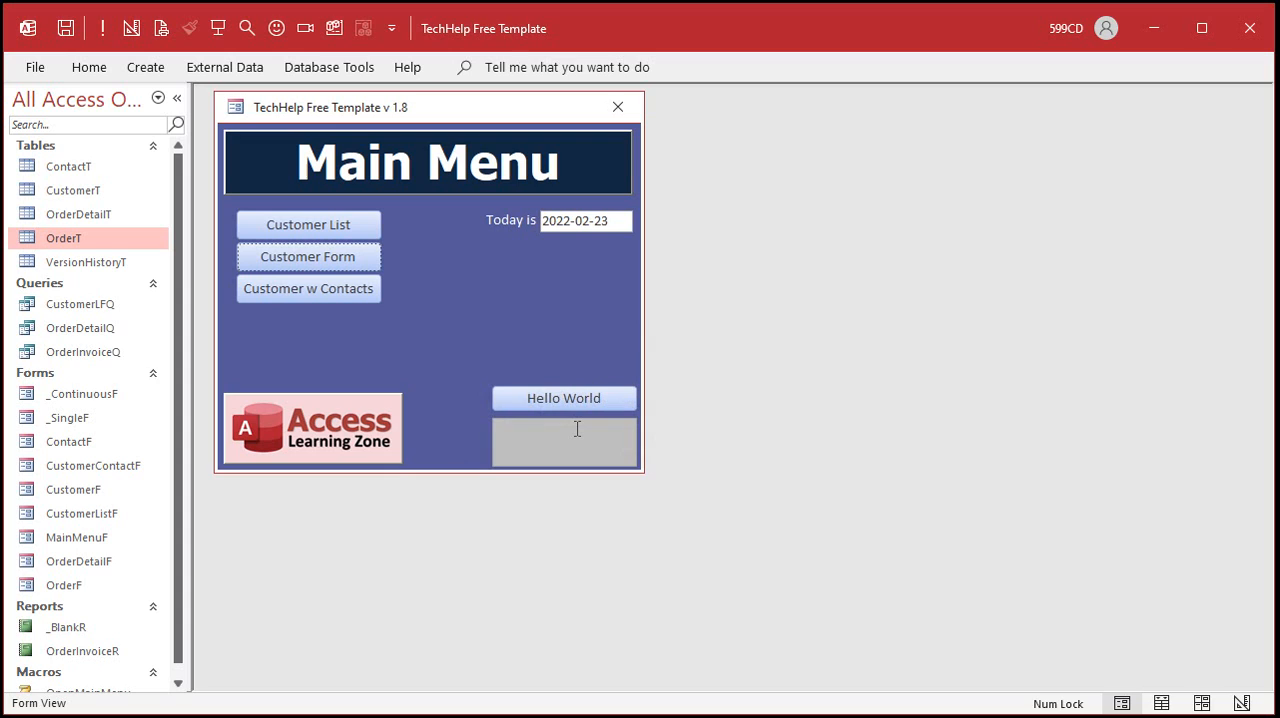
{"action": "mouse_move", "coordinate": [145, 67]}
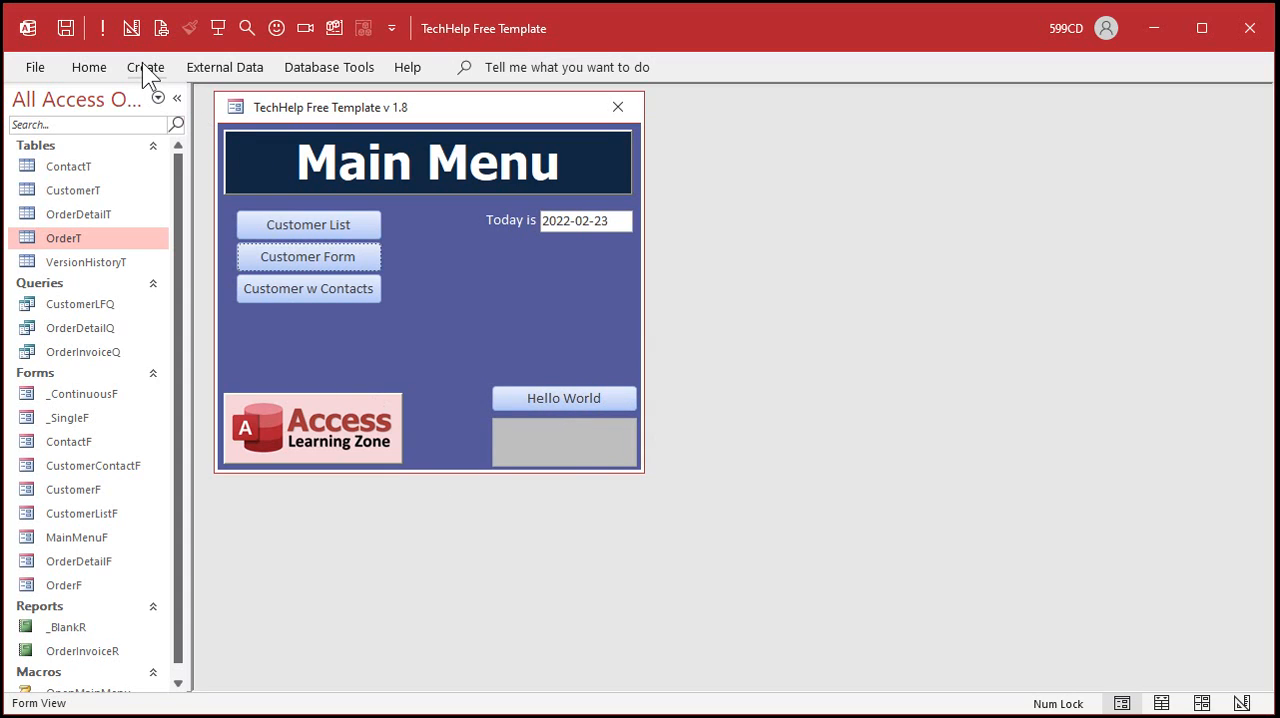
Start a new query design on OrderT showing OrderID and OrderDate, and switch its view.
{"action": "left_click", "coordinate": [146, 67]}
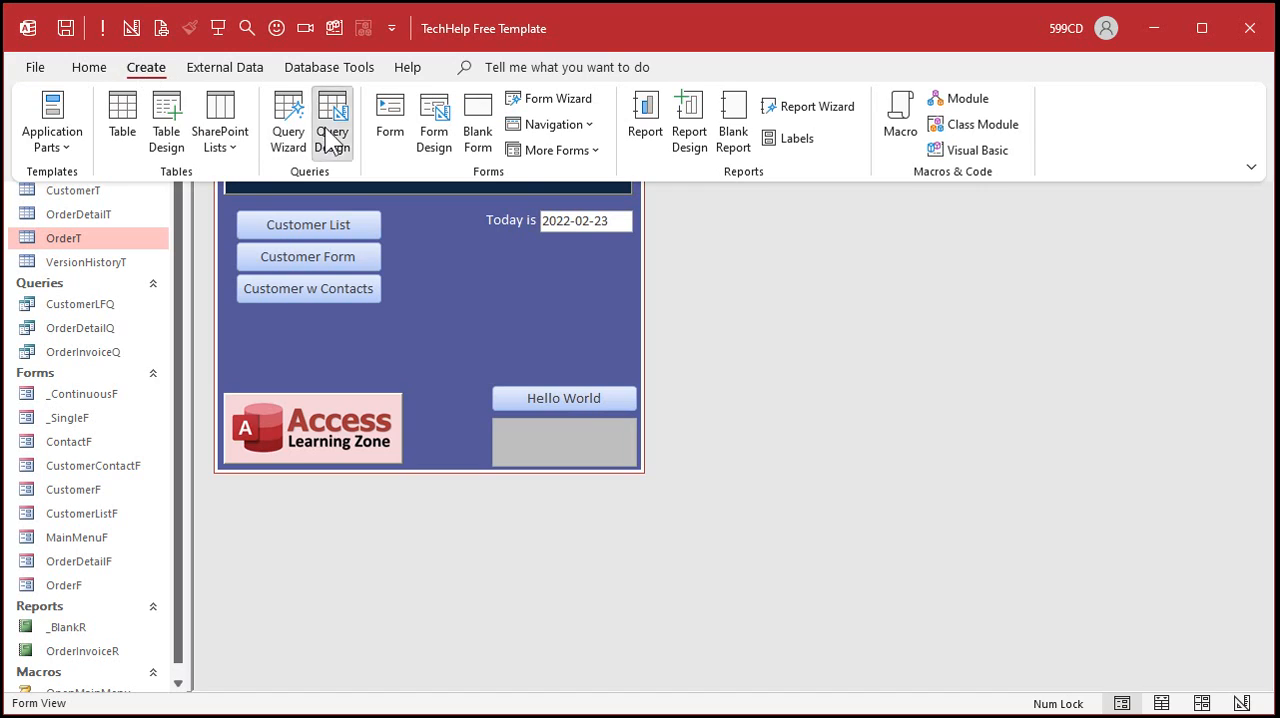
{"action": "left_click", "coordinate": [332, 120]}
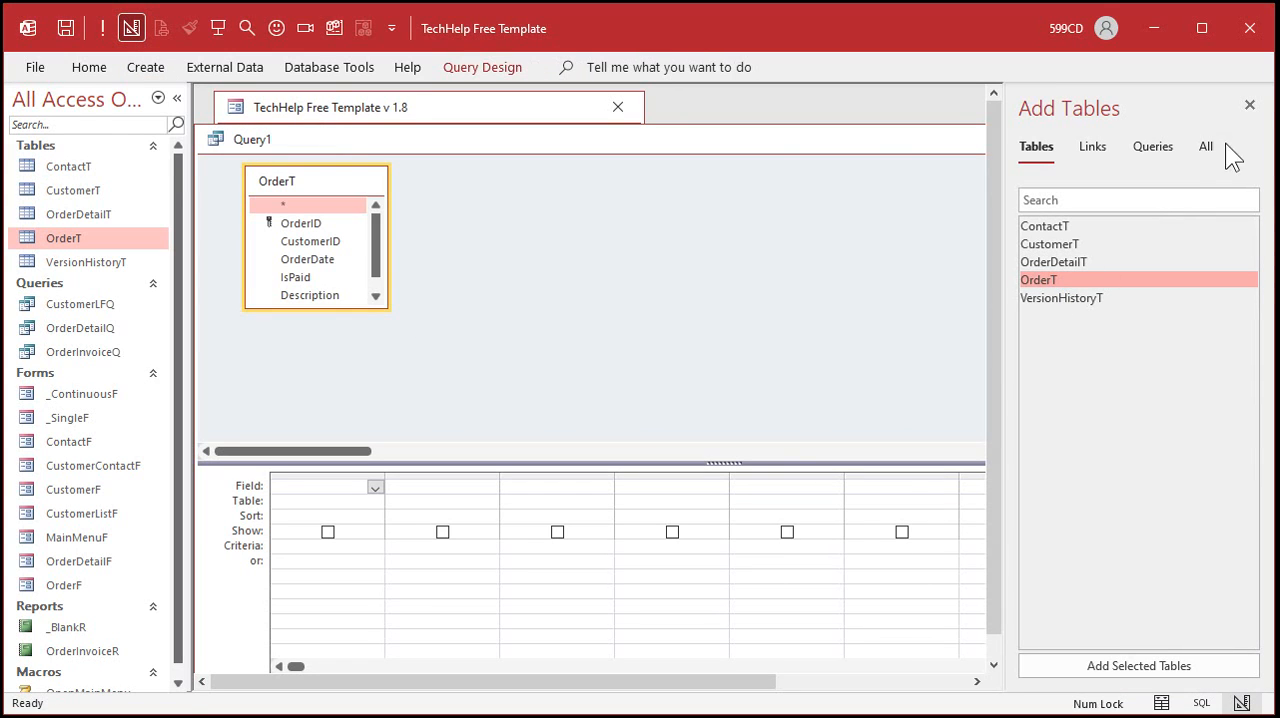
{"action": "left_click", "coordinate": [1248, 104]}
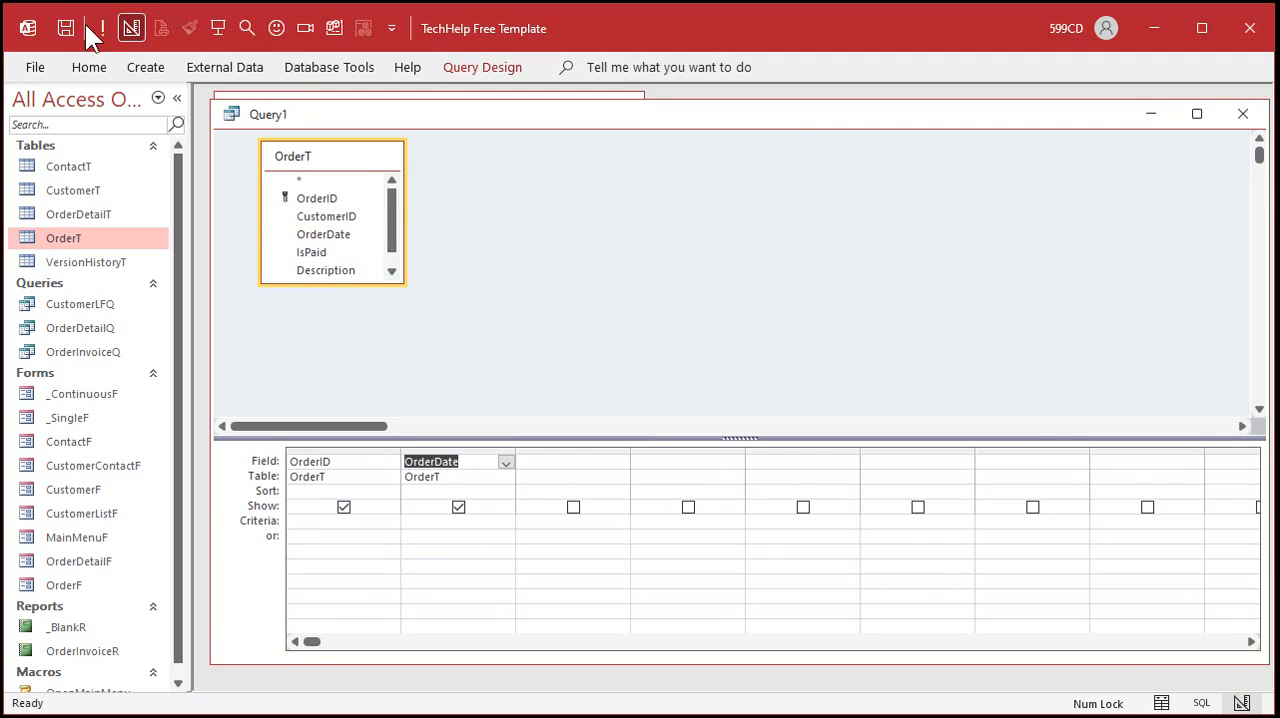
{"action": "left_click", "coordinate": [100, 28]}
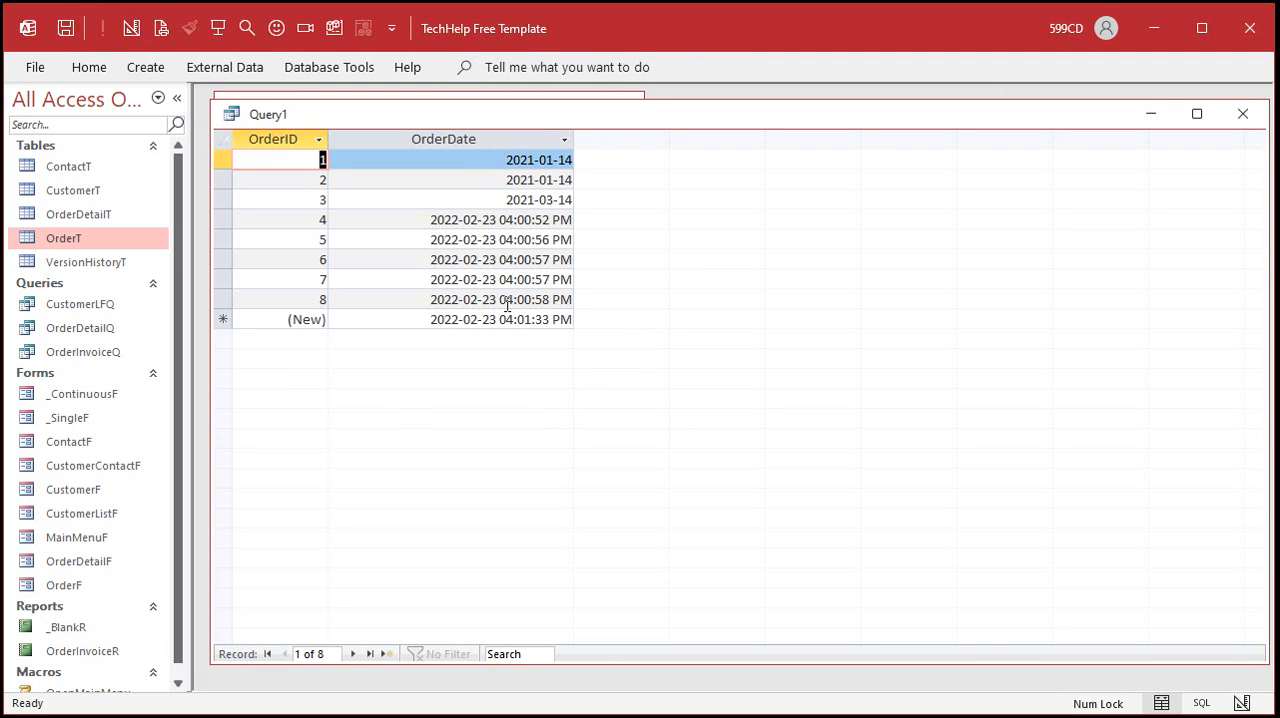
{"action": "mouse_move", "coordinate": [517, 433]}
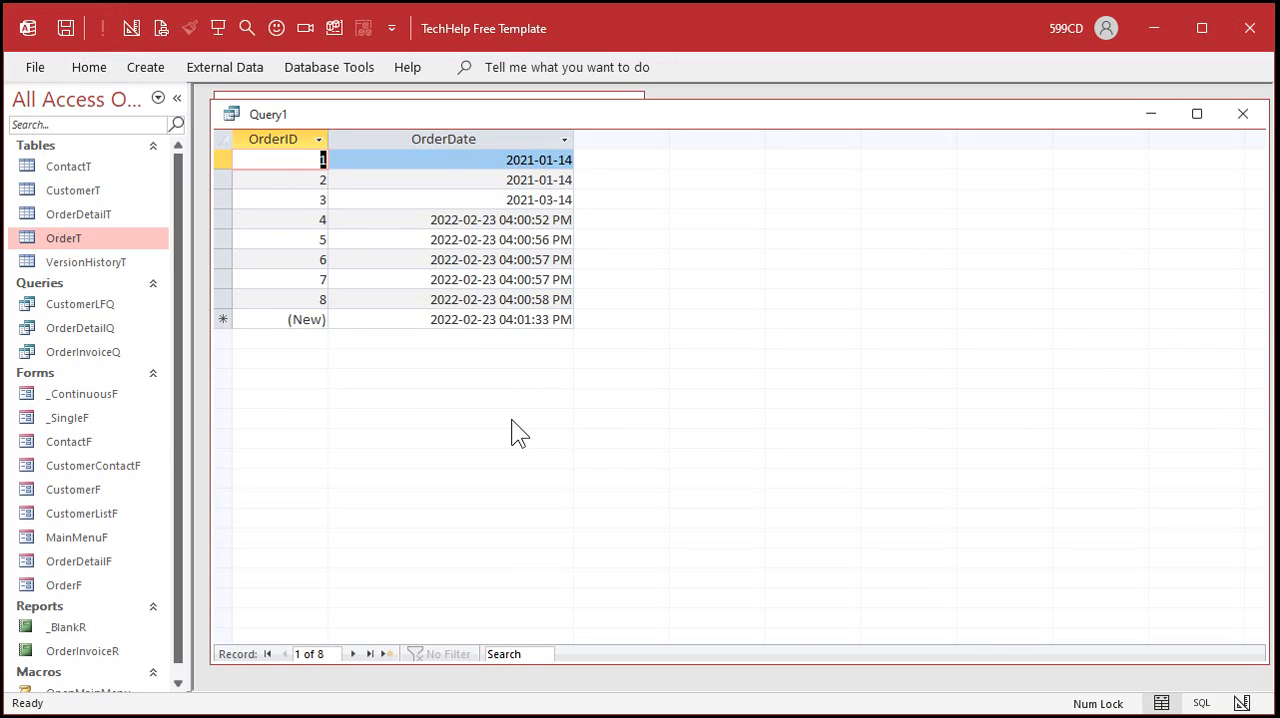
{"action": "mouse_move", "coordinate": [624, 103]}
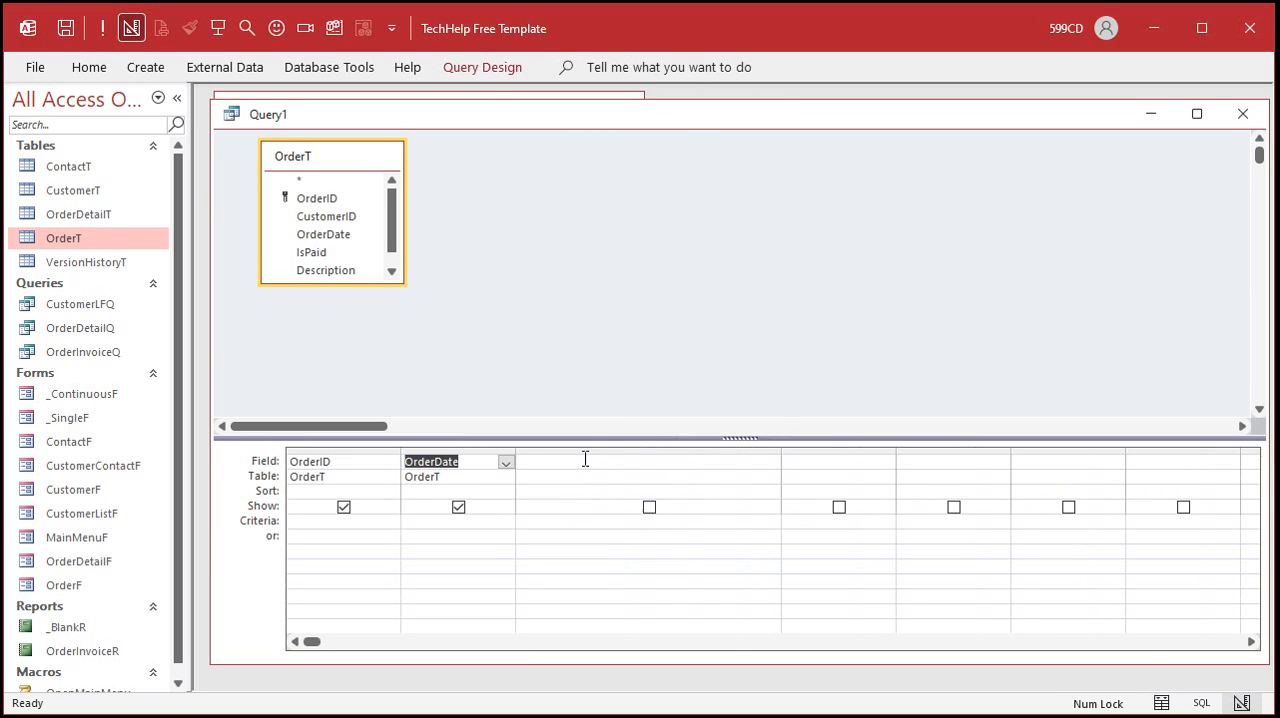
Enter the field expression DateOnly: Format(OrderDate,'mm/dd/yy') in the query grid.
{"action": "type", "text": "DateOnly: Format"}
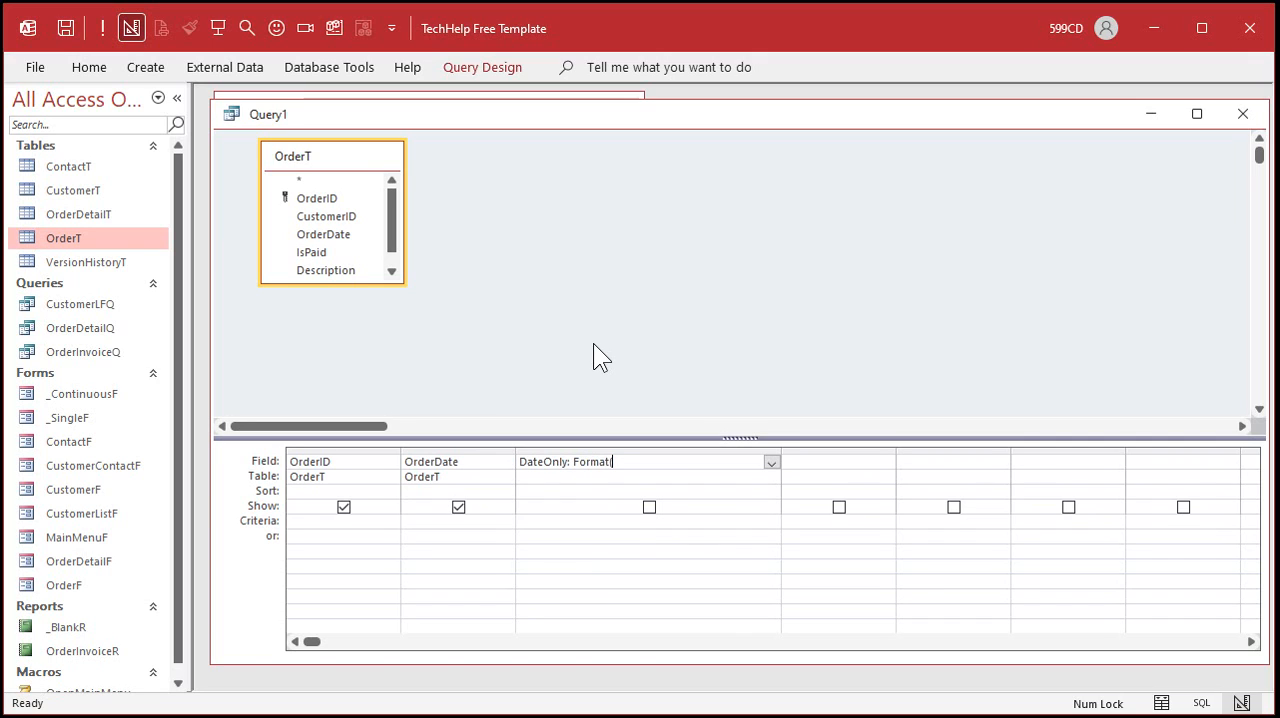
{"action": "type", "text": "(Od"}
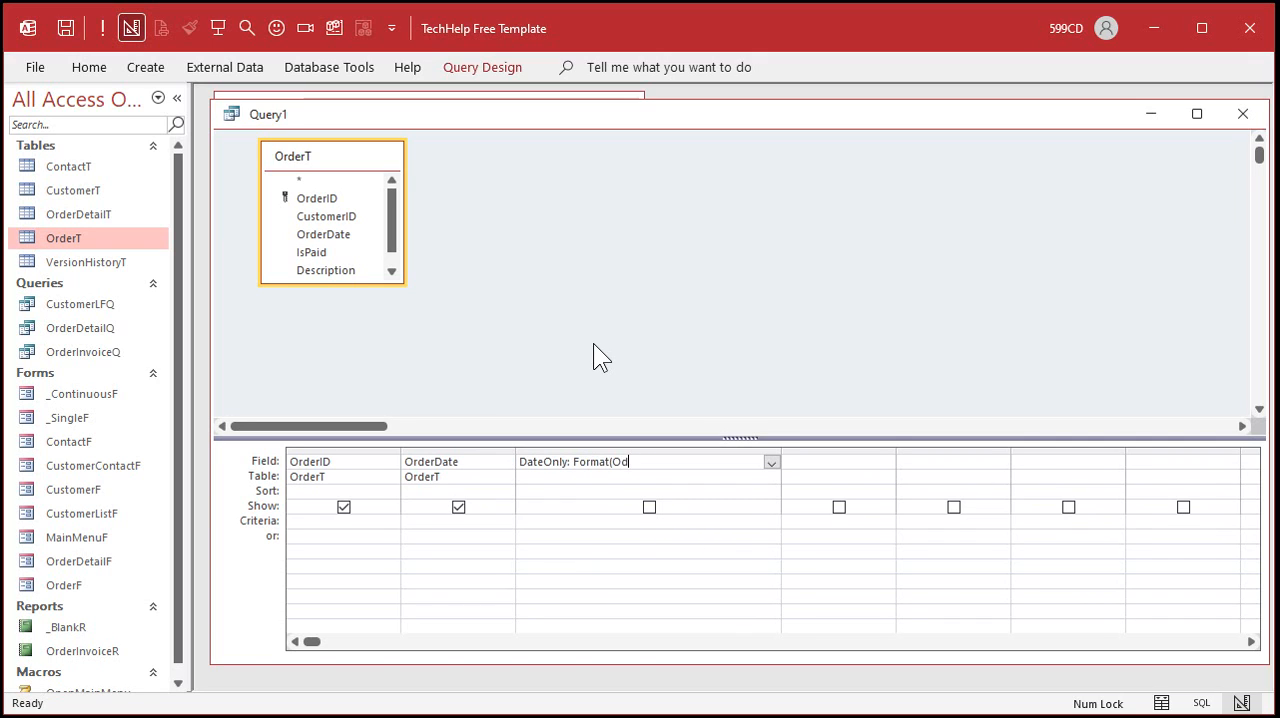
{"action": "type", "text": "rderDate,'"}
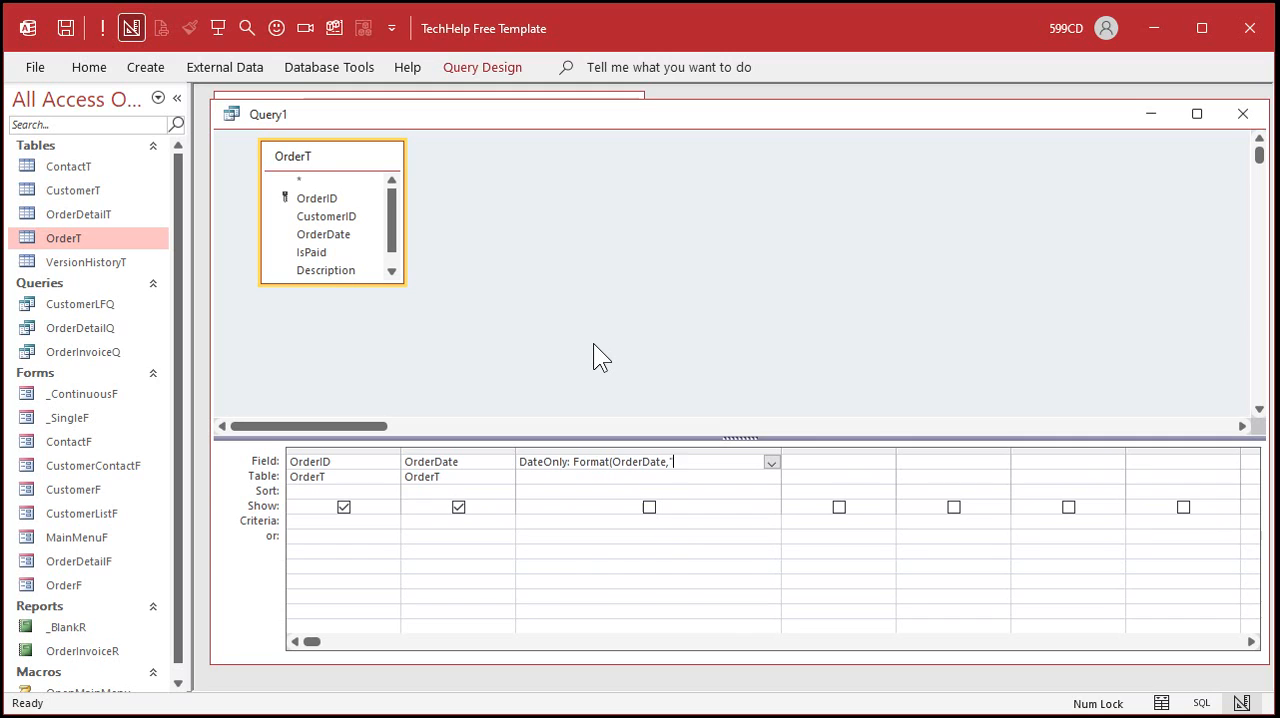
{"action": "type", "text": "mm/dd/yy\""}
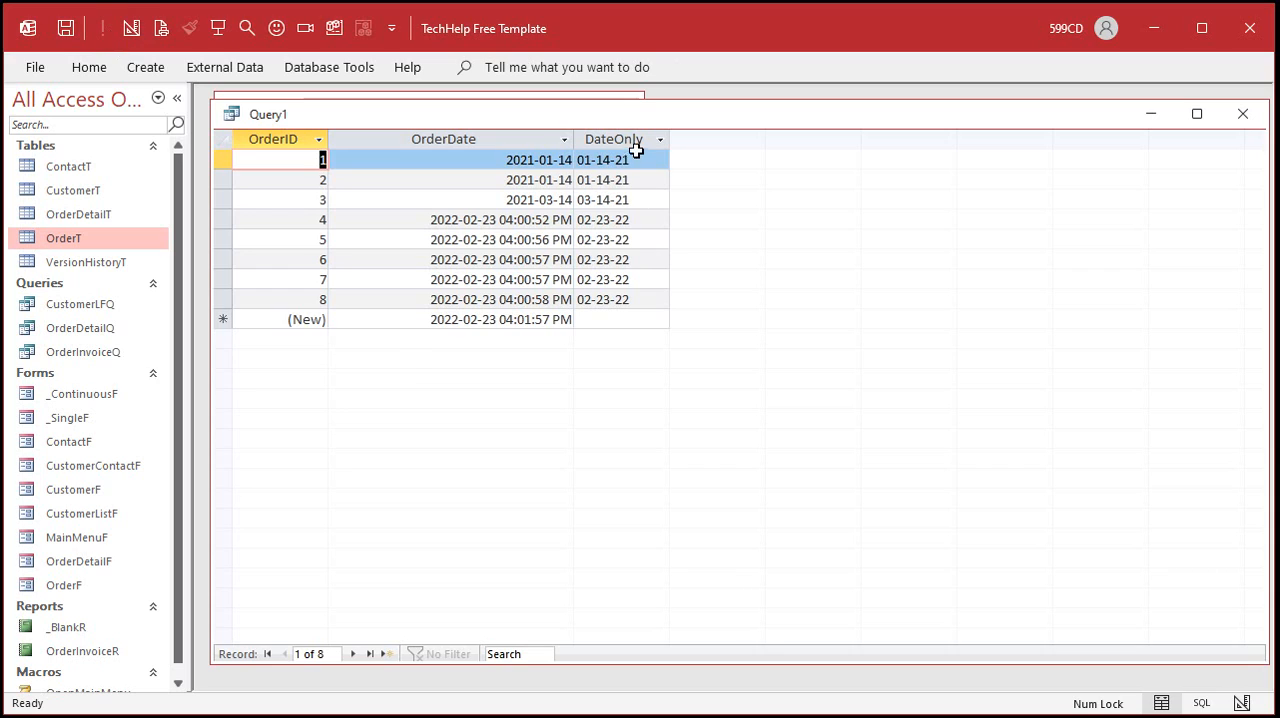
{"action": "mouse_move", "coordinate": [615, 244]}
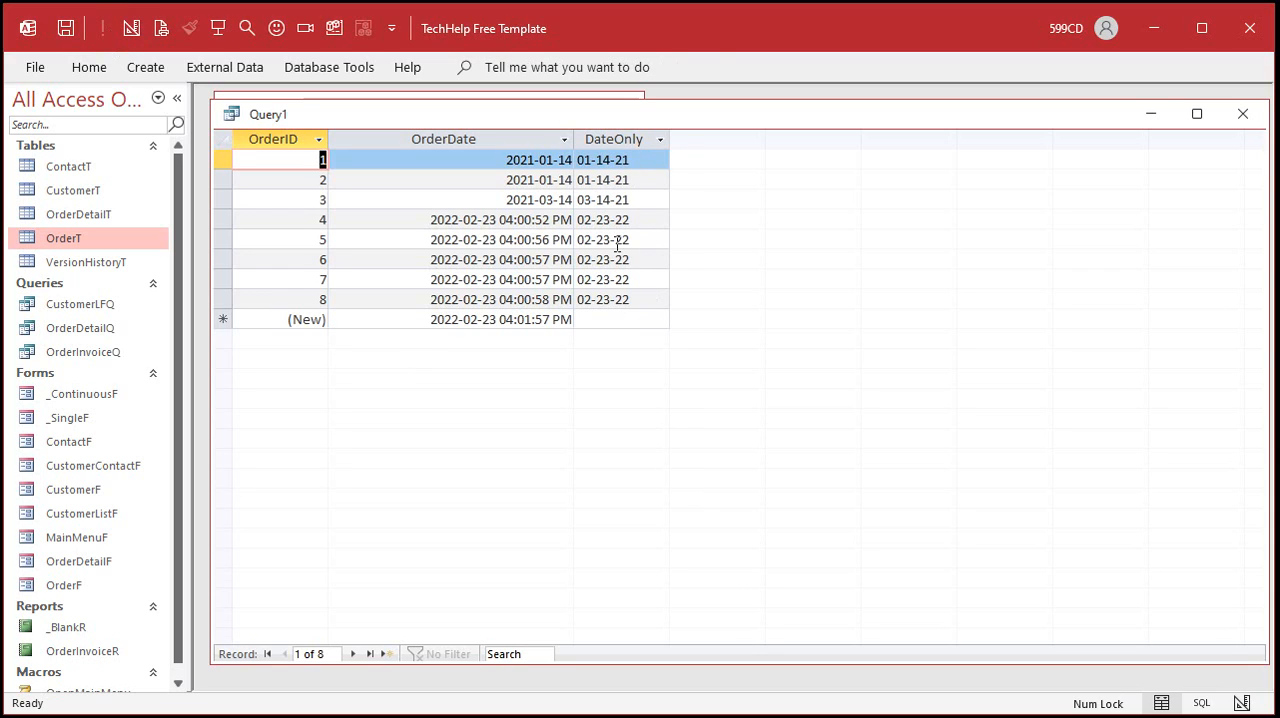
{"action": "mouse_move", "coordinate": [648, 364]}
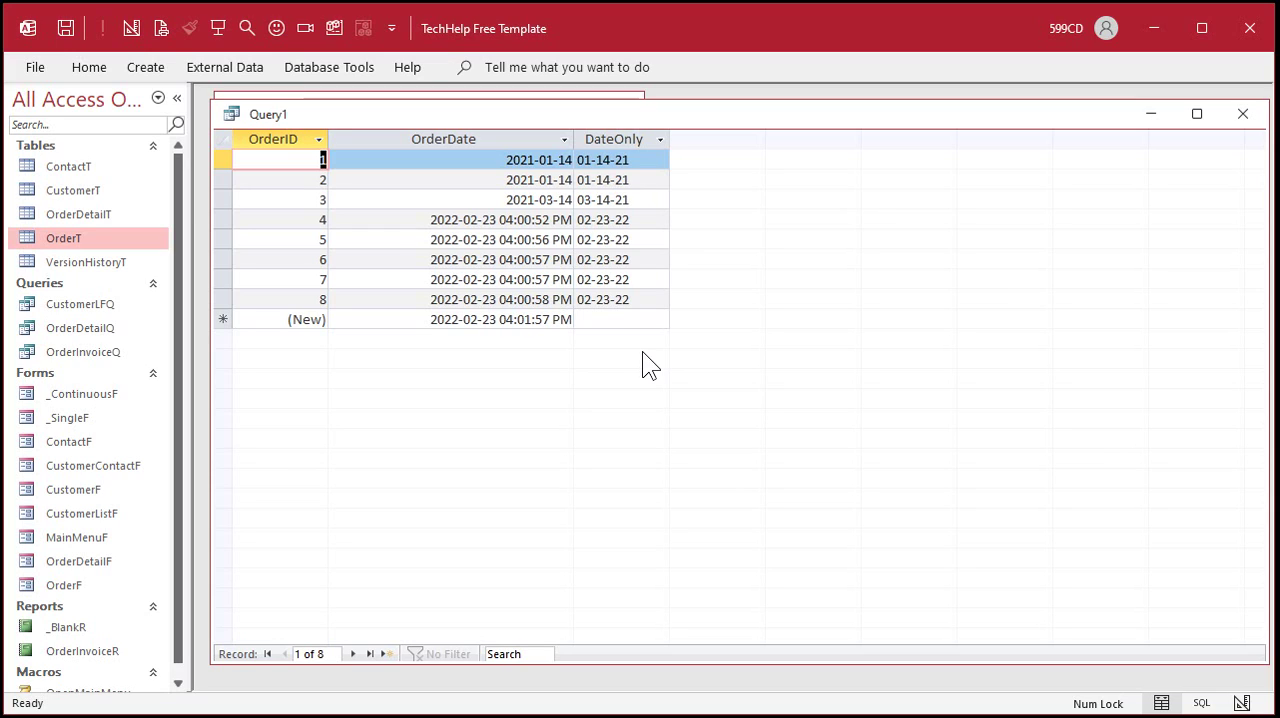
{"action": "mouse_move", "coordinate": [645, 353]}
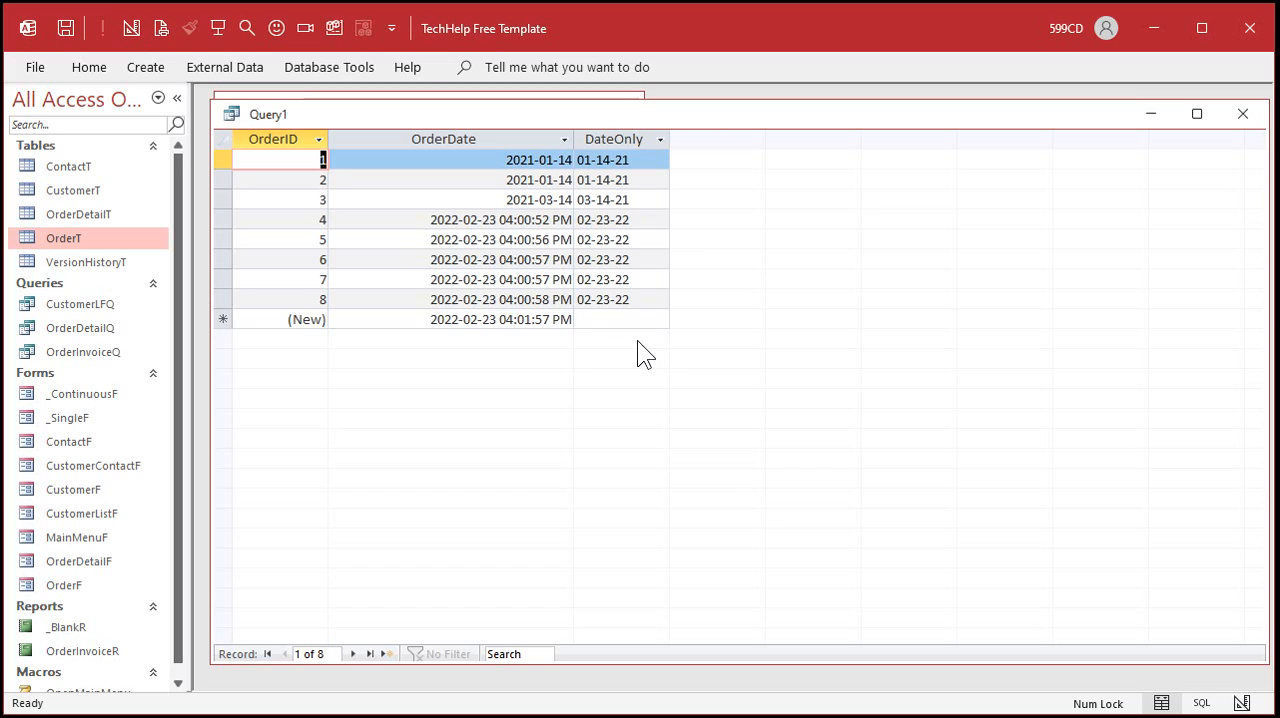
{"action": "mouse_move", "coordinate": [621, 365]}
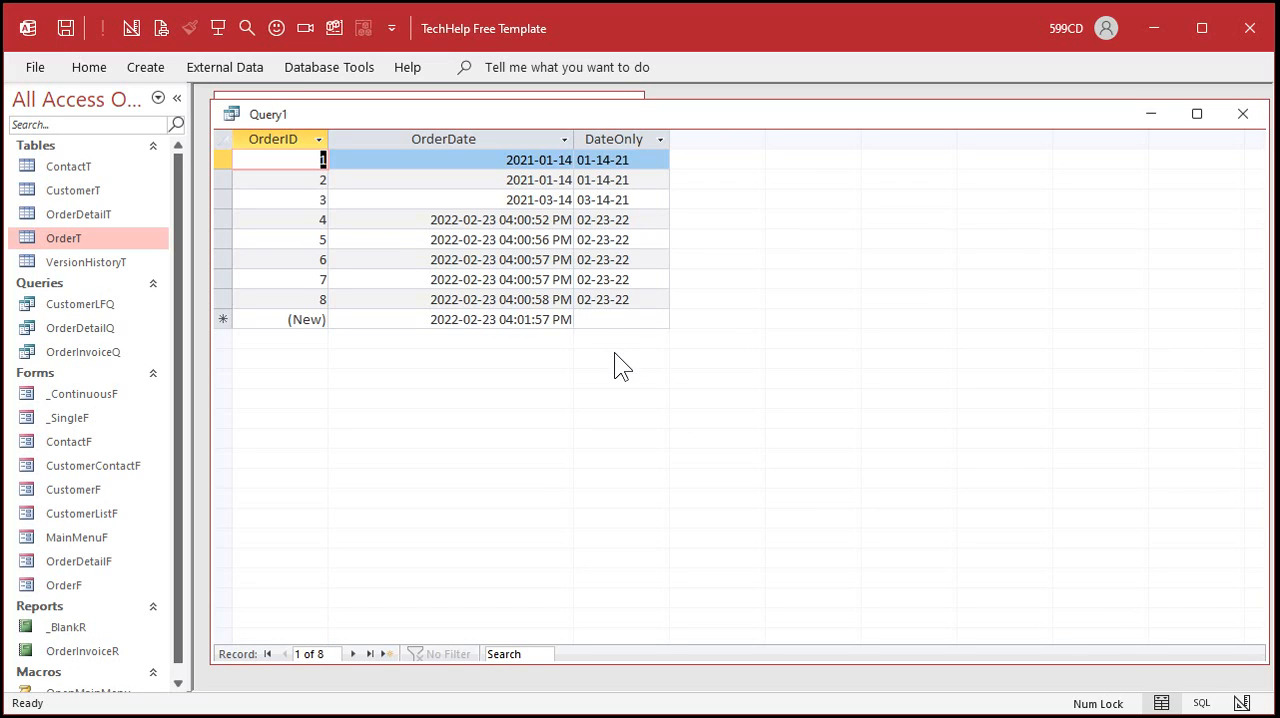
{"action": "mouse_move", "coordinate": [610, 368]}
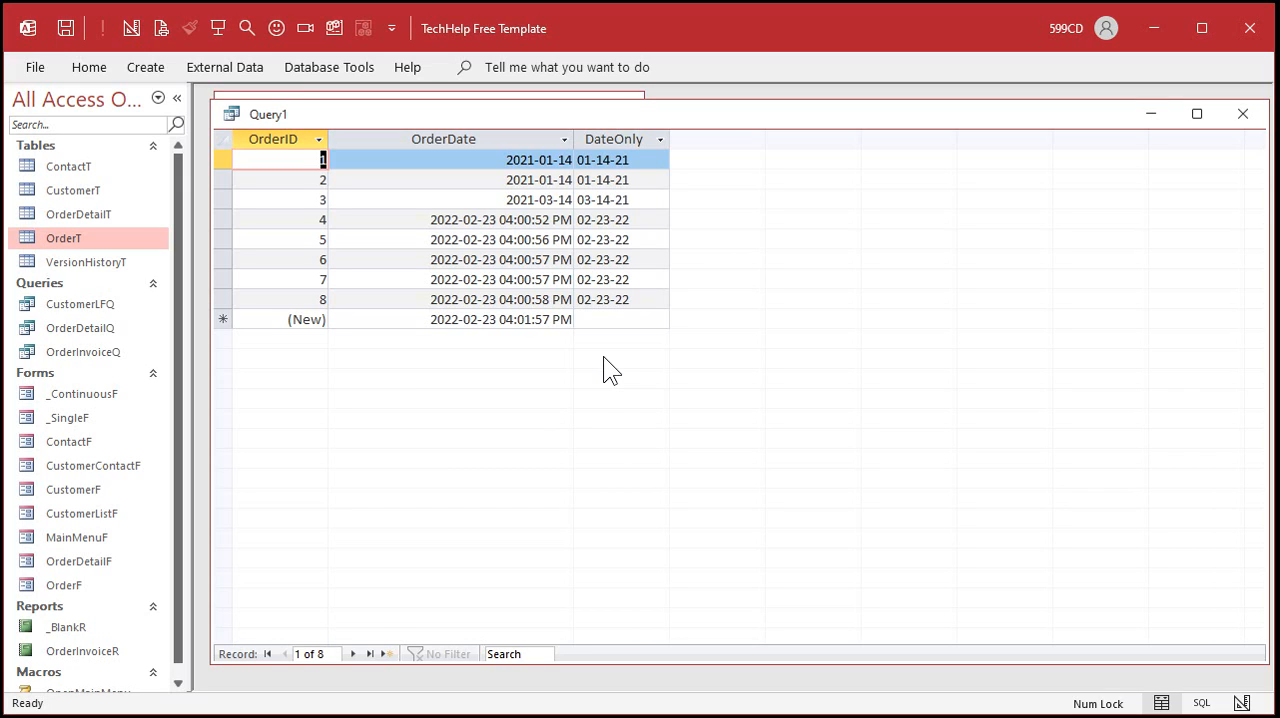
{"action": "mouse_move", "coordinate": [745, 432]}
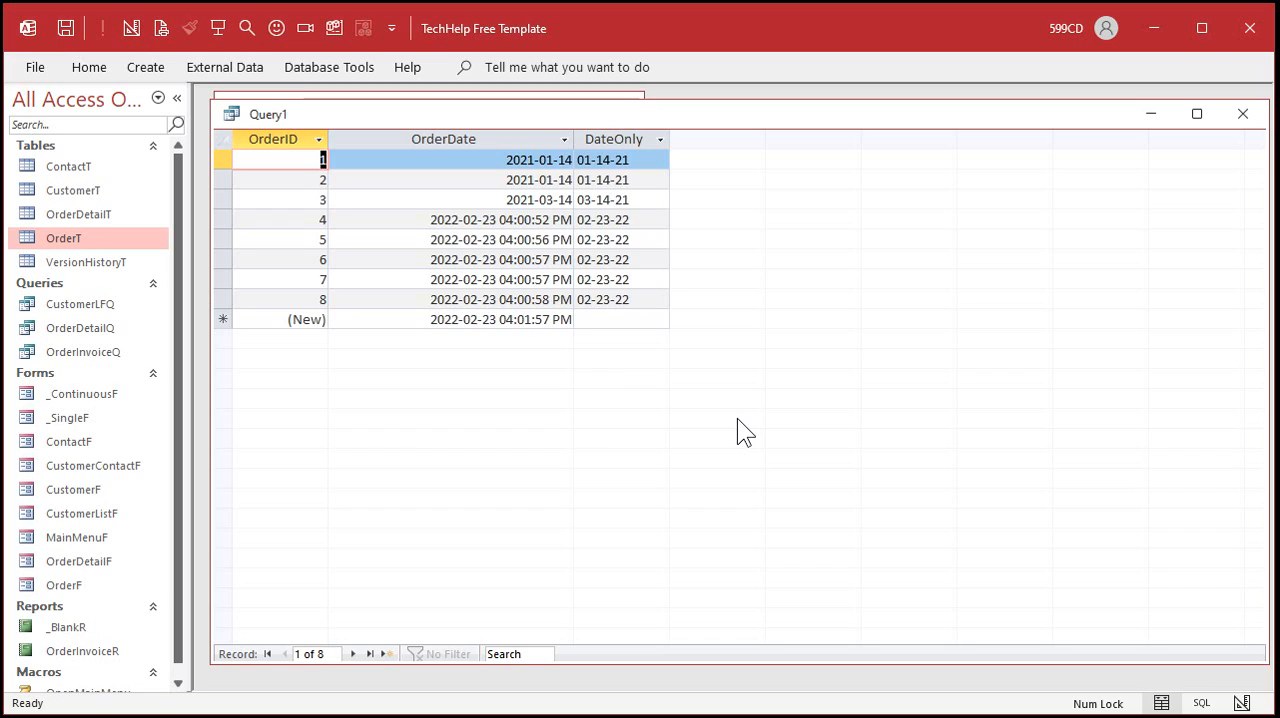
{"action": "mouse_move", "coordinate": [618, 213]}
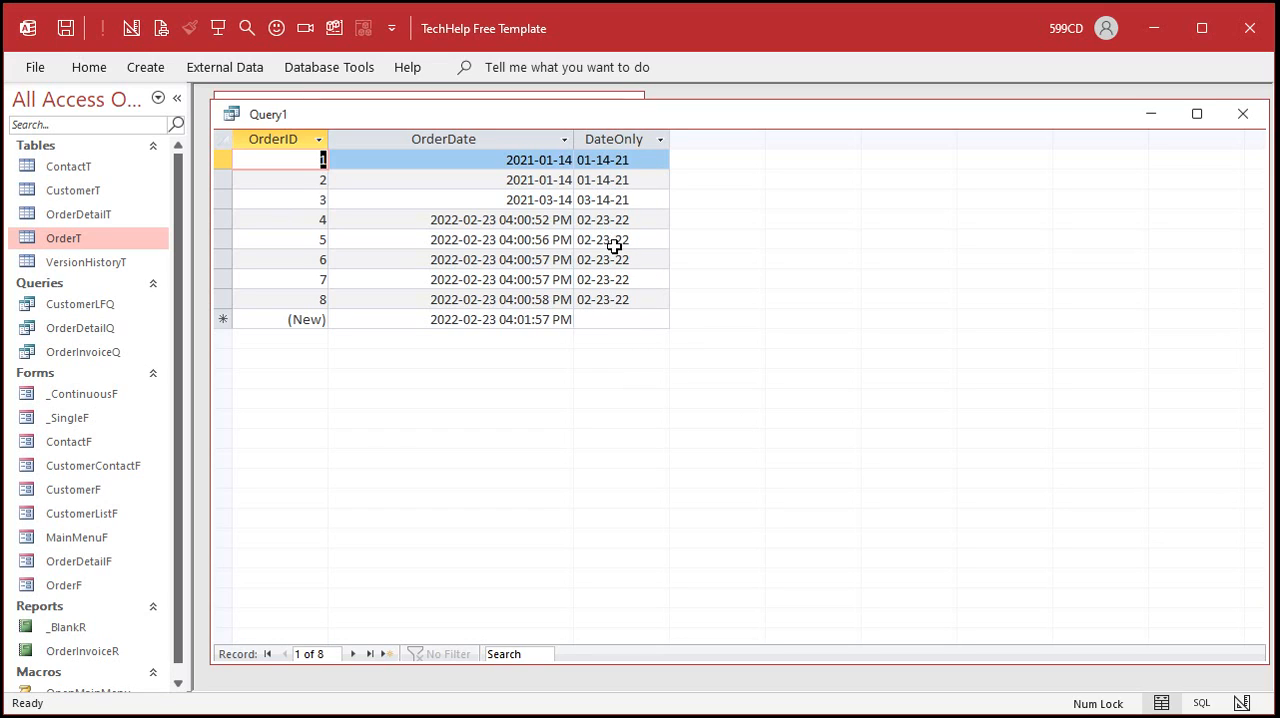
Compare the DateOnly and OrderDate columns in the query results.
{"action": "left_click", "coordinate": [615, 239]}
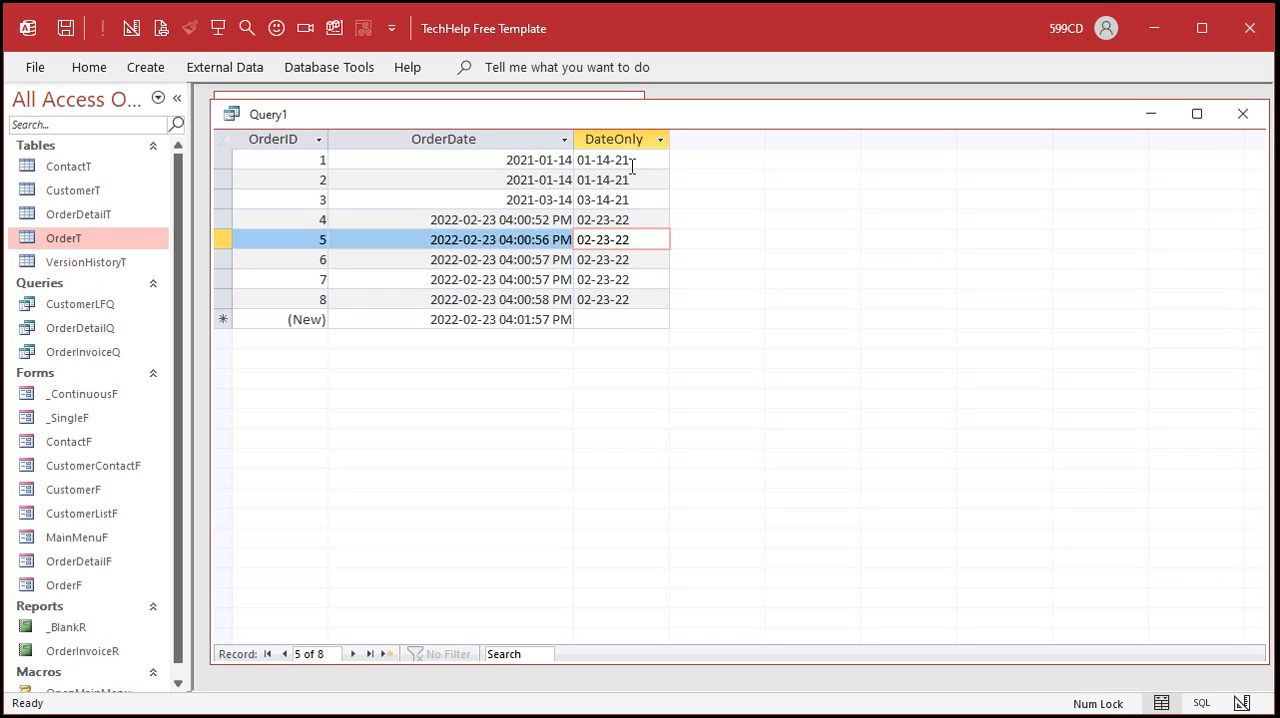
{"action": "left_click", "coordinate": [615, 139]}
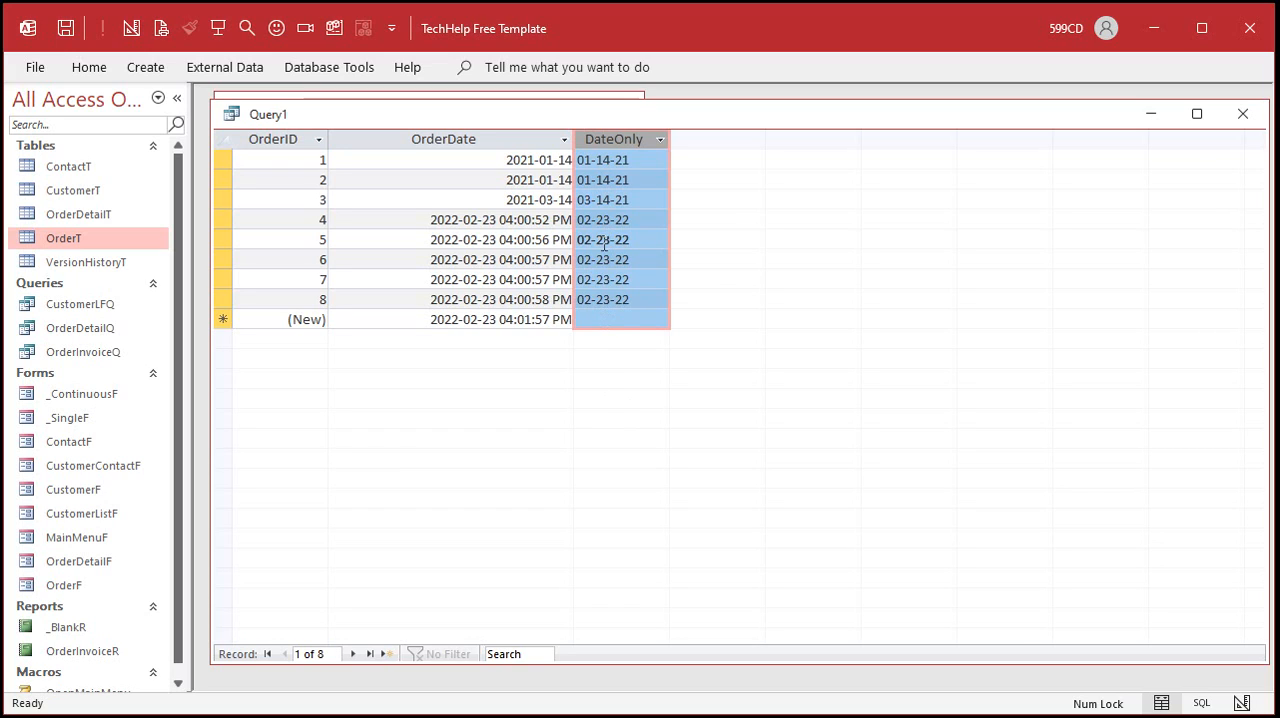
{"action": "mouse_move", "coordinate": [600, 368]}
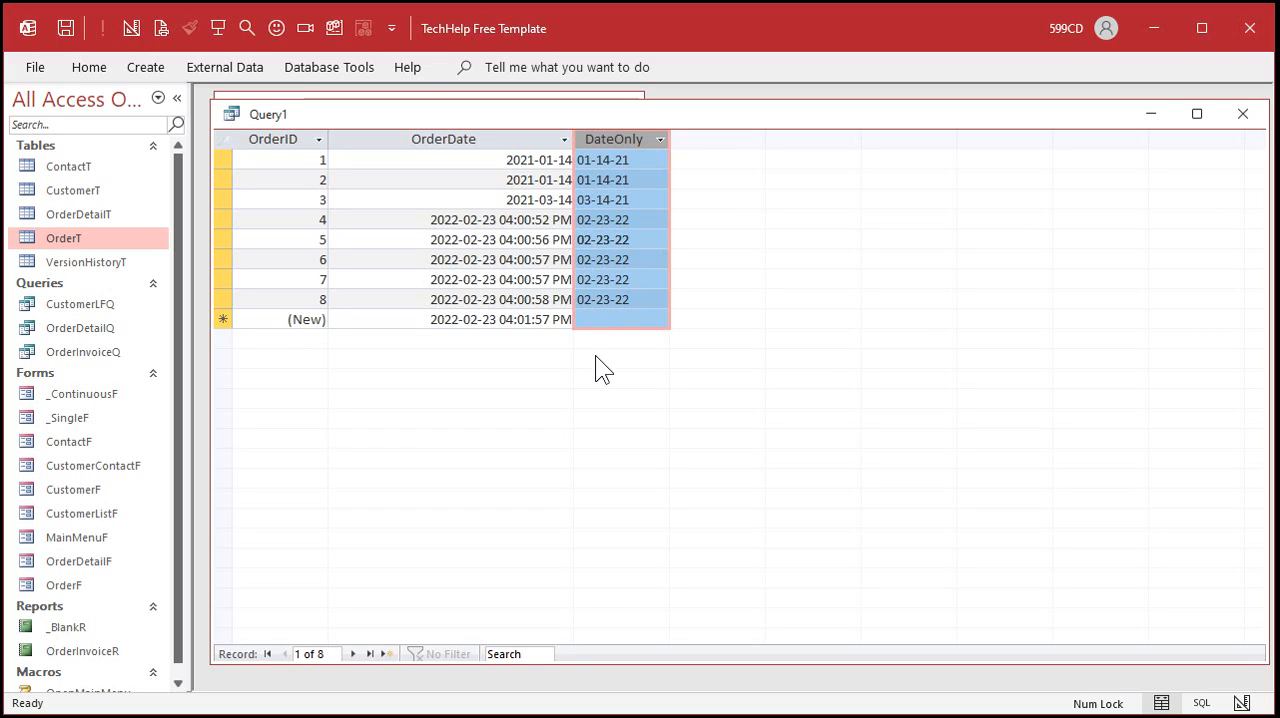
{"action": "left_click", "coordinate": [447, 139]}
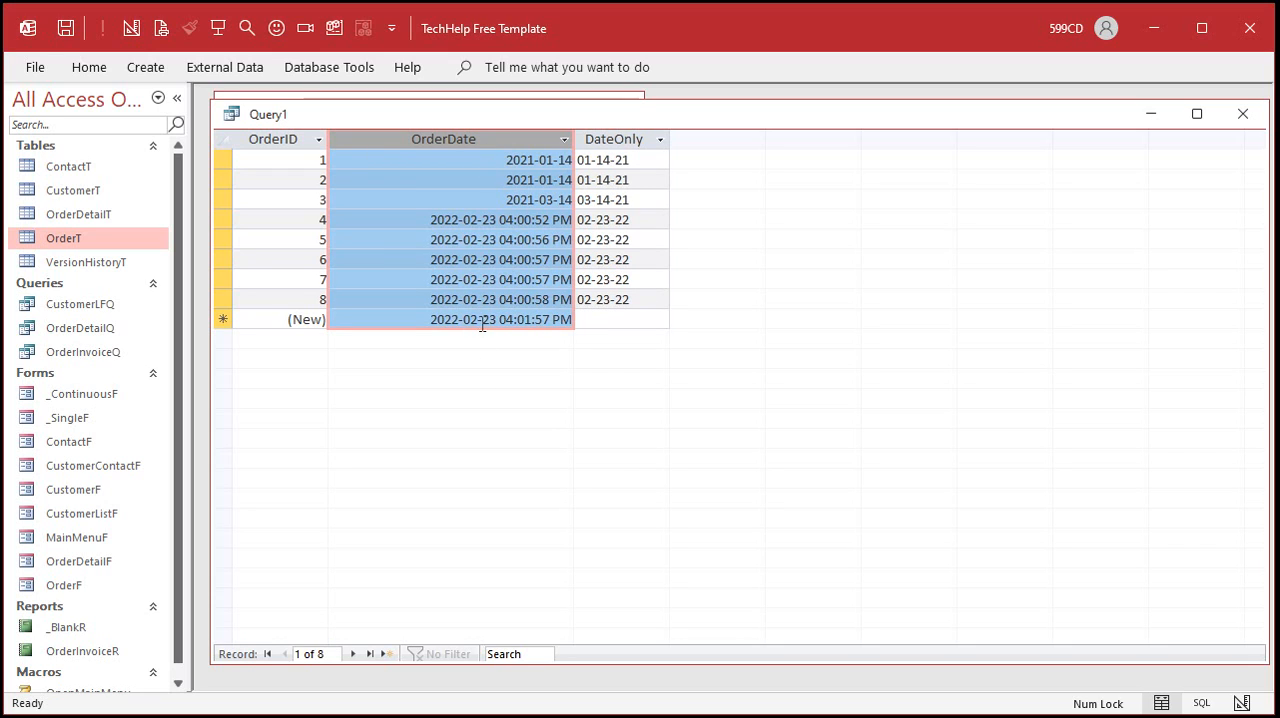
{"action": "left_click", "coordinate": [614, 139]}
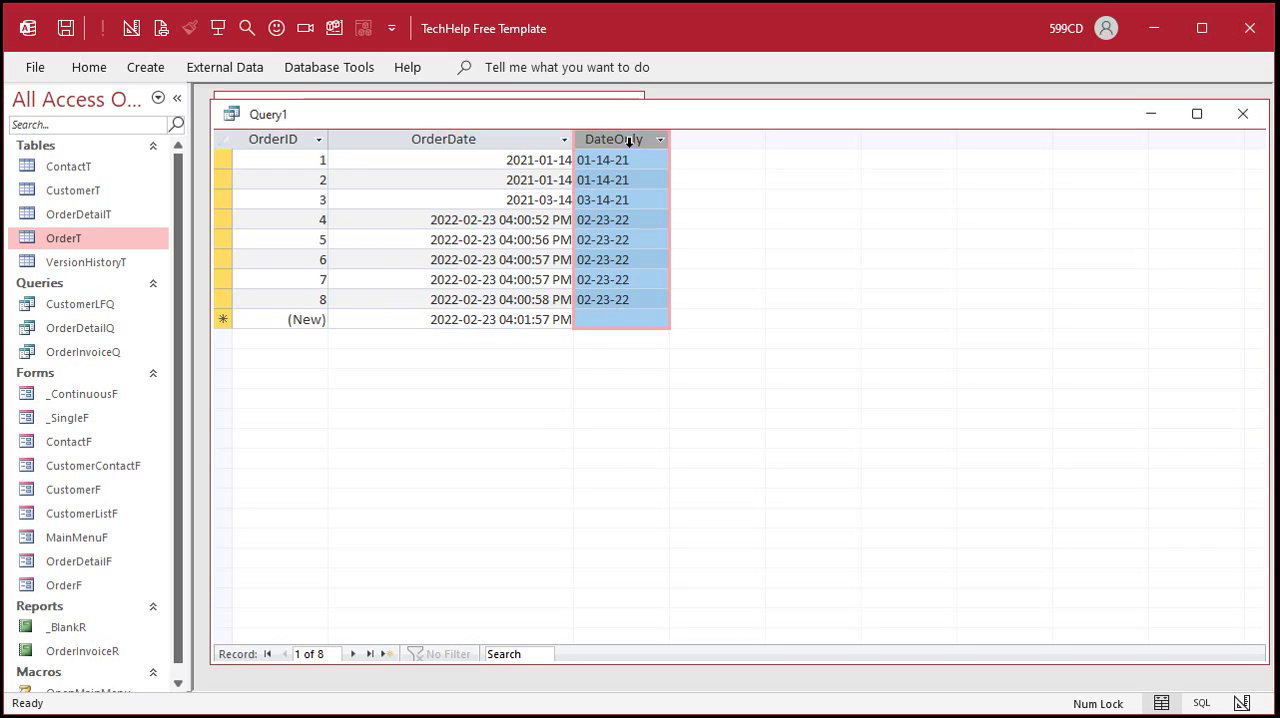
{"action": "mouse_move", "coordinate": [604, 386]}
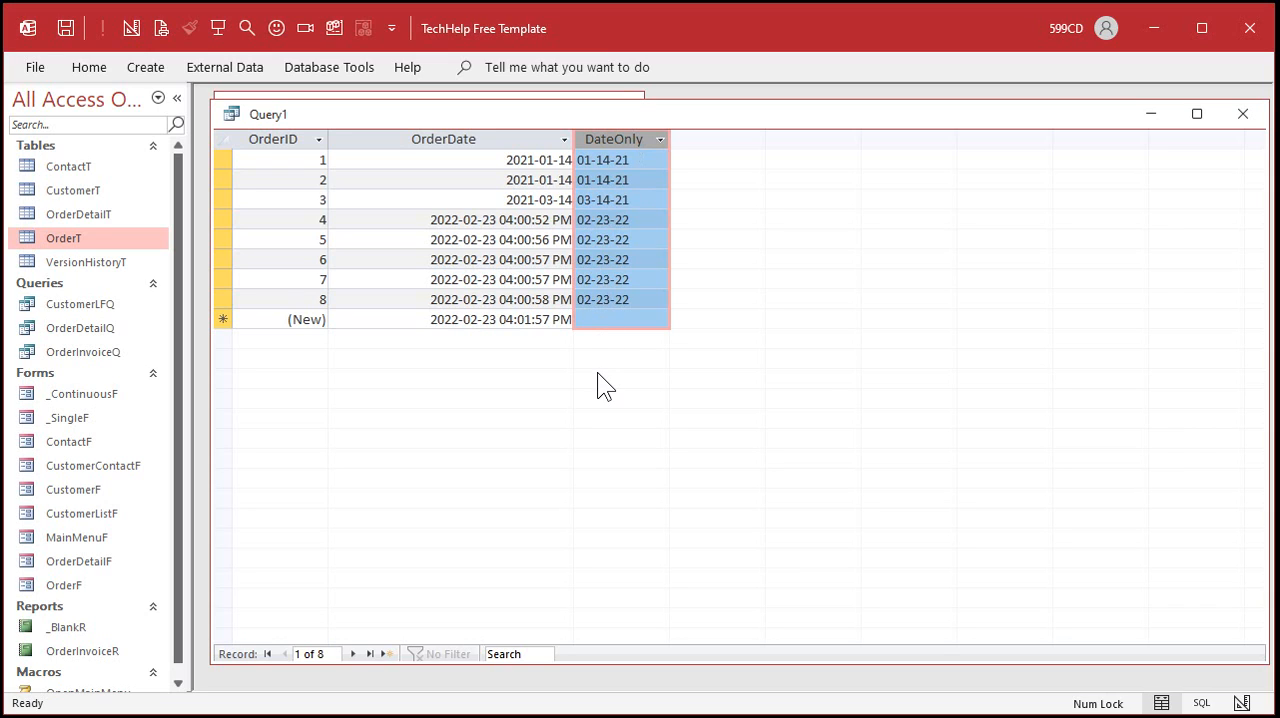
{"action": "mouse_move", "coordinate": [750, 133]}
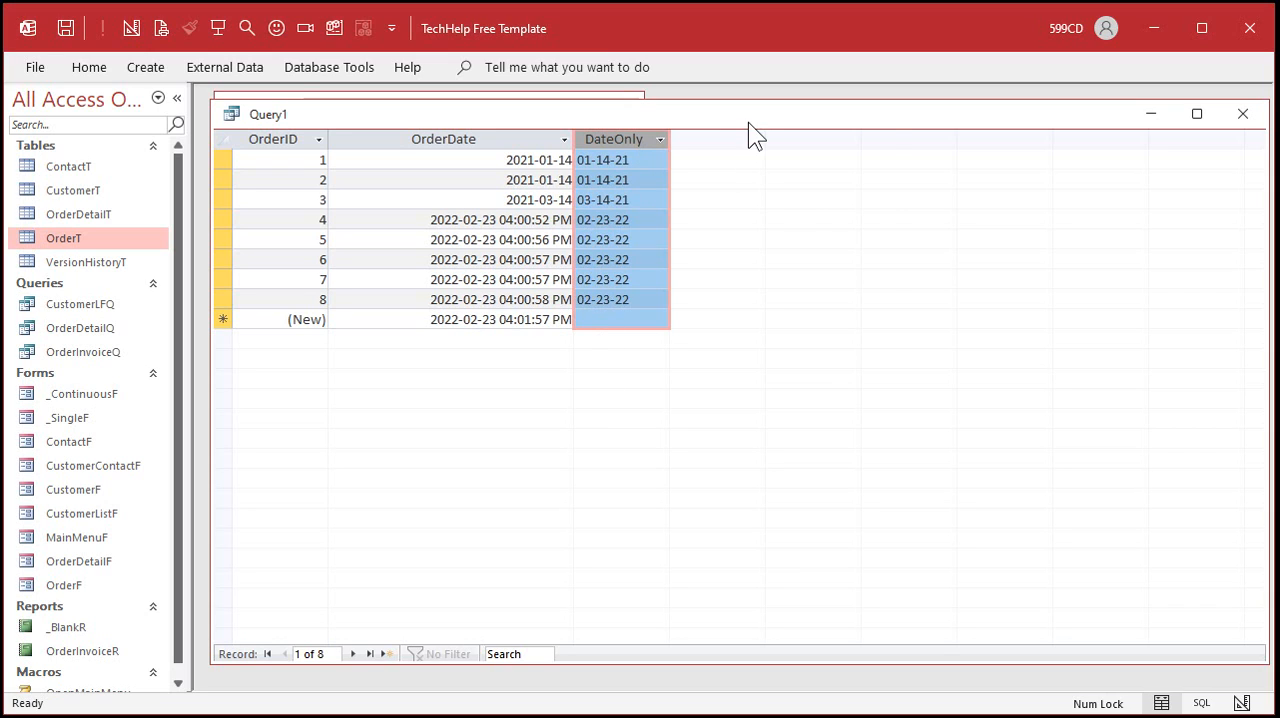
{"action": "left_click", "coordinate": [131, 27]}
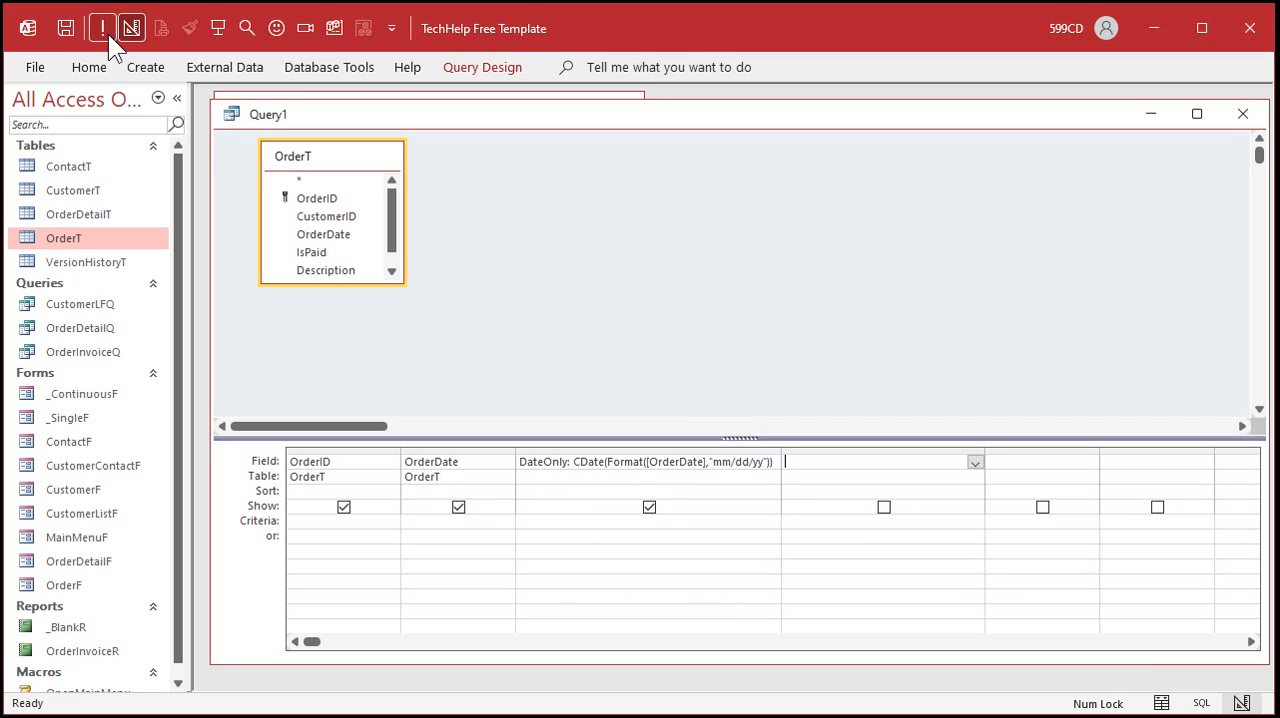
Switch Query1 back to Design View to clear the DateOnly expression.
{"action": "left_click", "coordinate": [101, 28]}
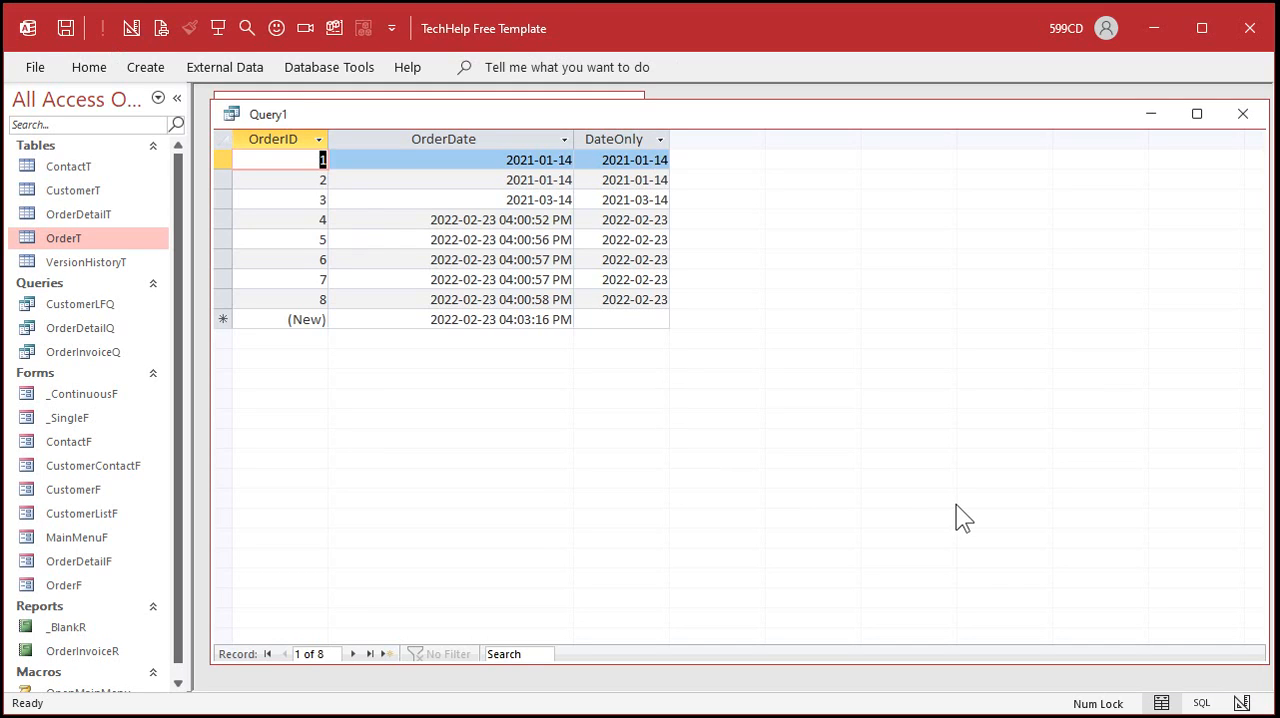
{"action": "mouse_move", "coordinate": [672, 534]}
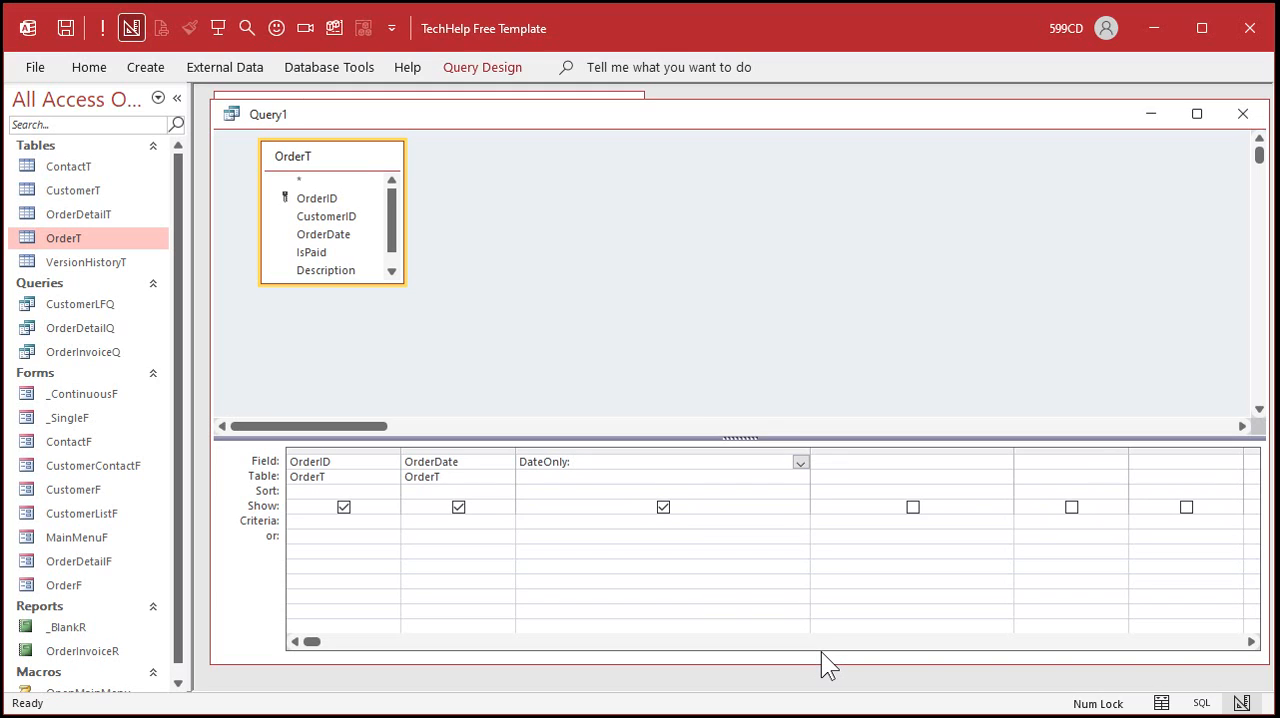
Set DateOnly to DateValue([OrderDate]) and run the query.
{"action": "type", "text": "Date"}
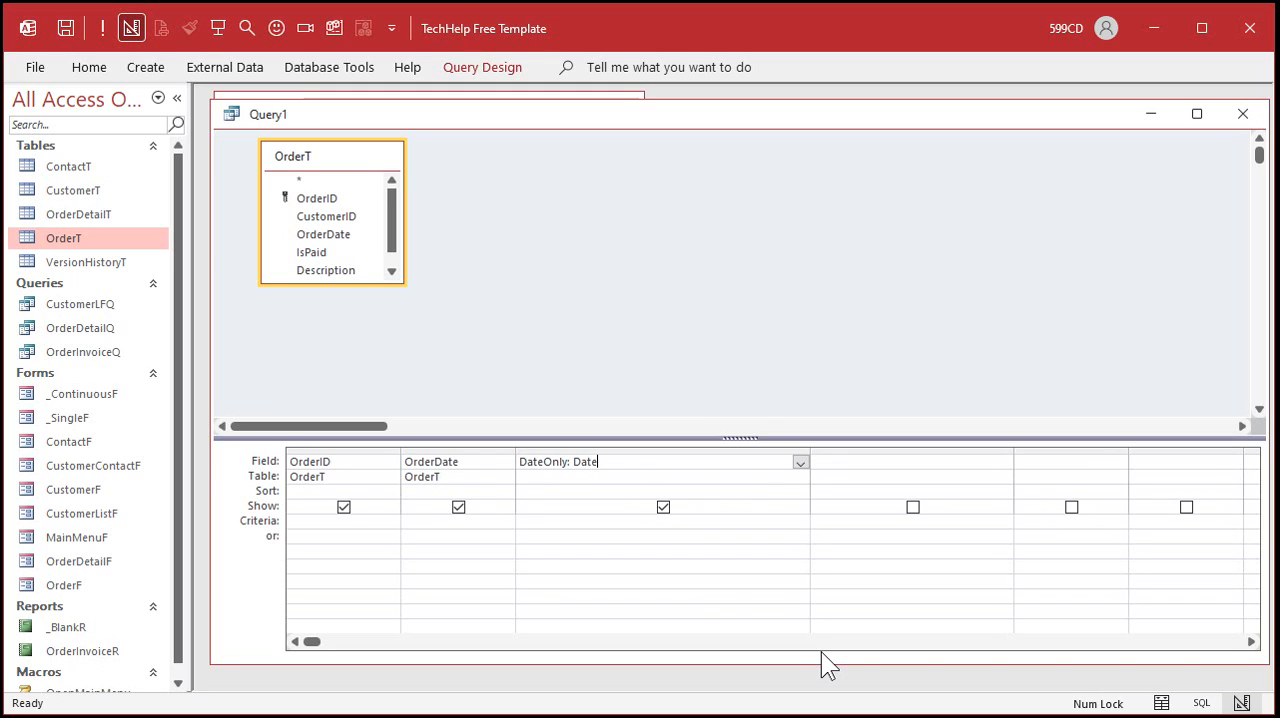
{"action": "type", "text": "Value([OrderDate"}
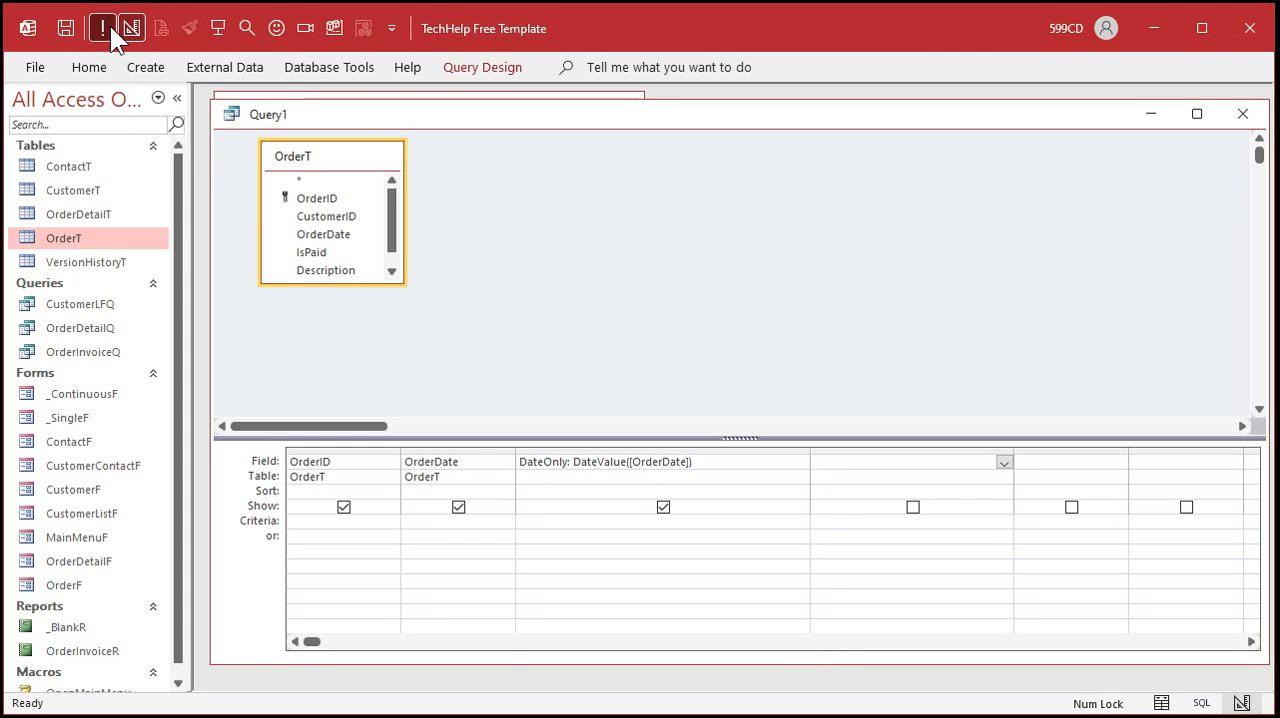
{"action": "left_click", "coordinate": [104, 24]}
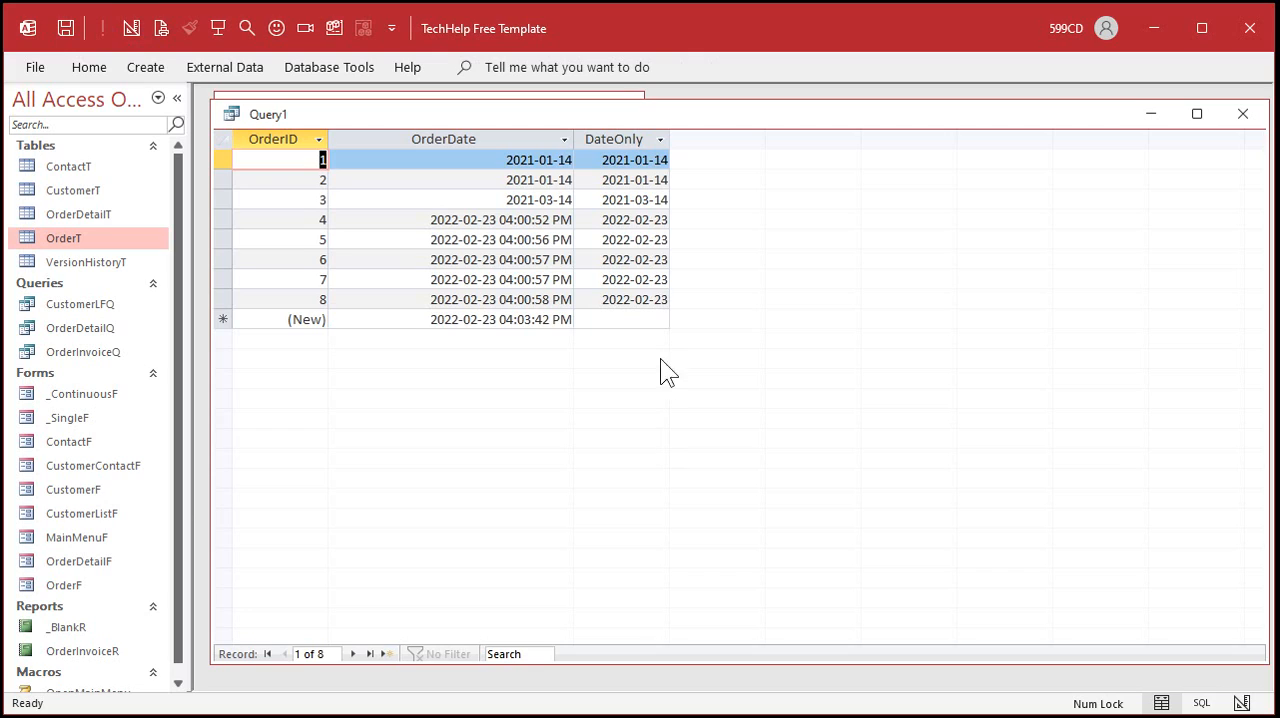
{"action": "mouse_move", "coordinate": [640, 389]}
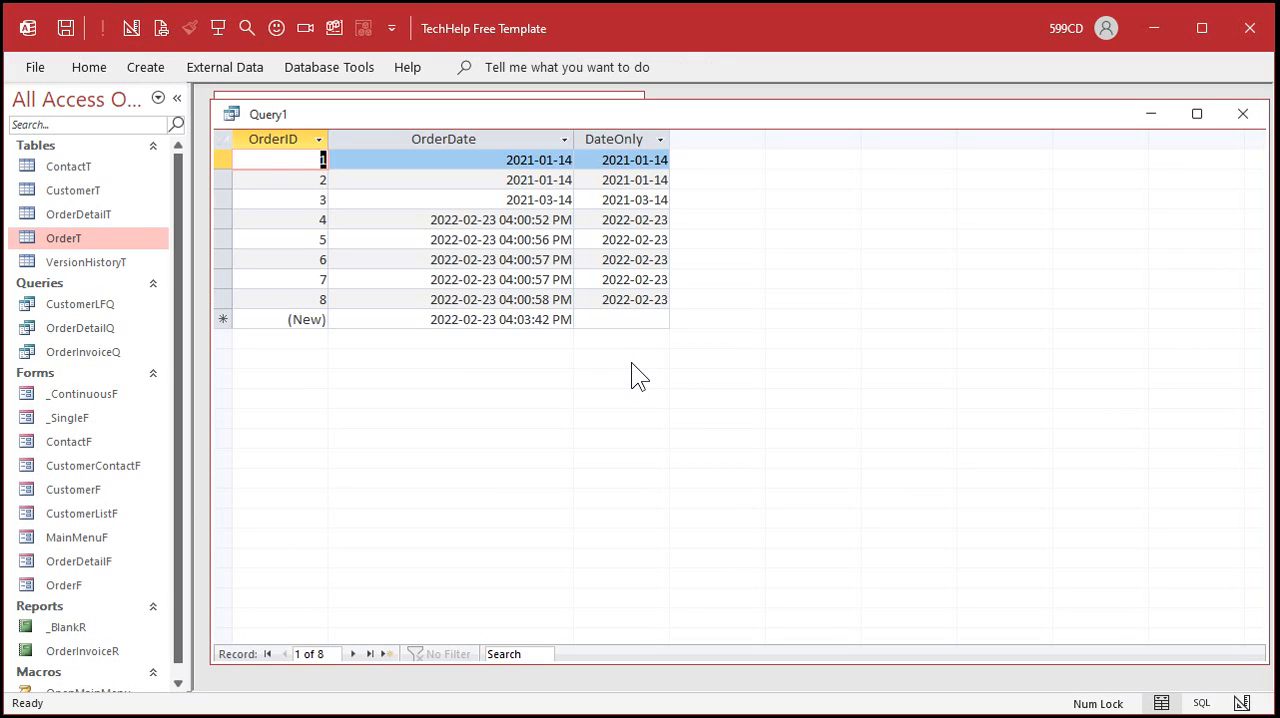
Check the DateOnly column, return to Design View, and delete that column.
{"action": "left_click", "coordinate": [614, 139]}
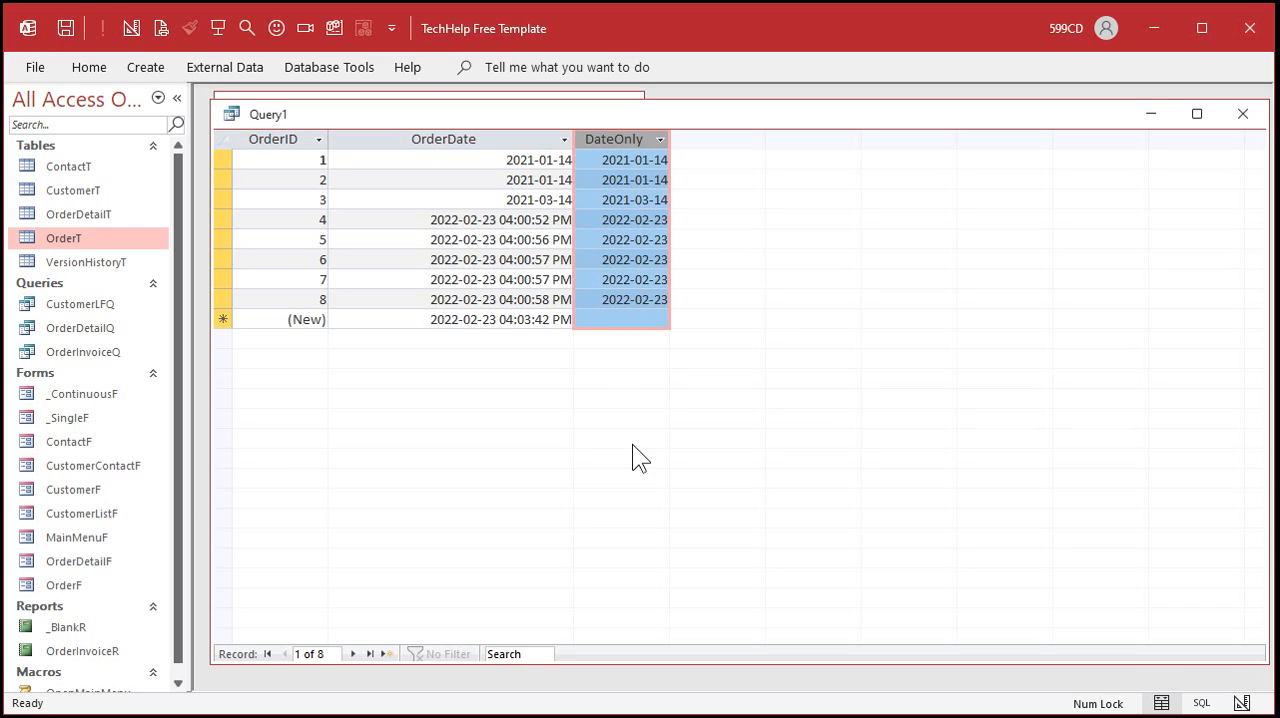
{"action": "mouse_move", "coordinate": [649, 388]}
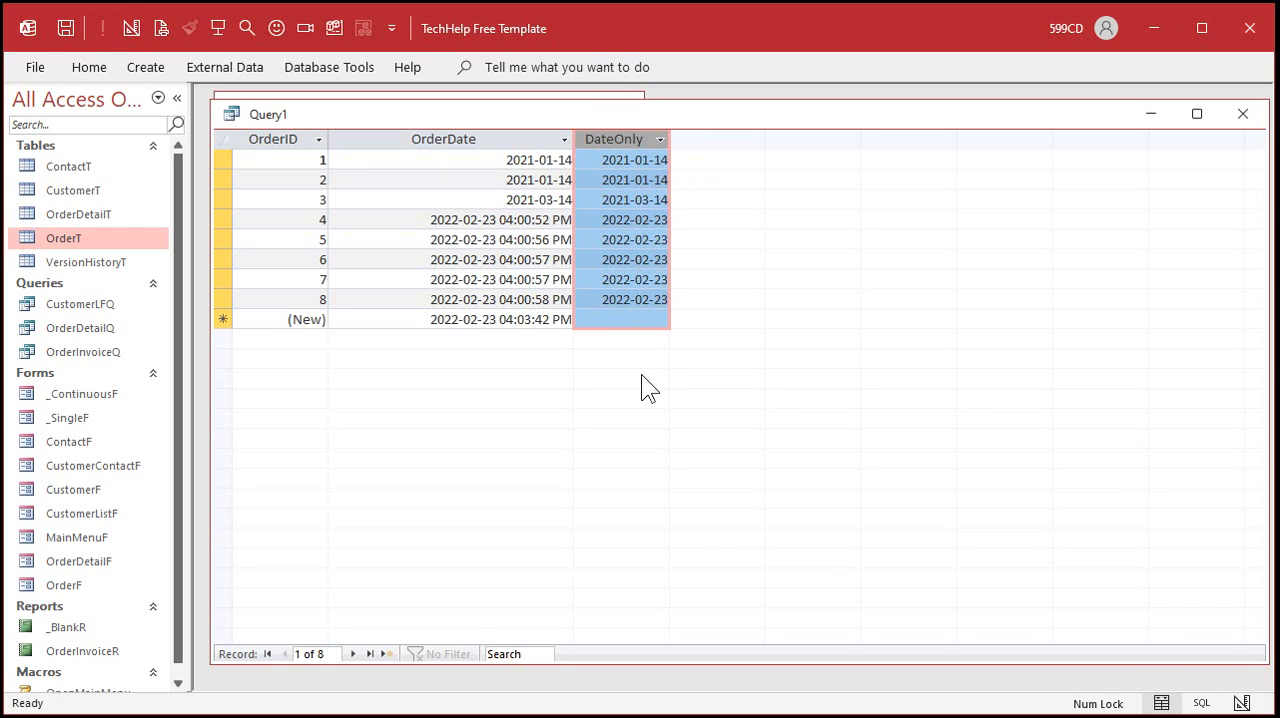
{"action": "left_click", "coordinate": [131, 27]}
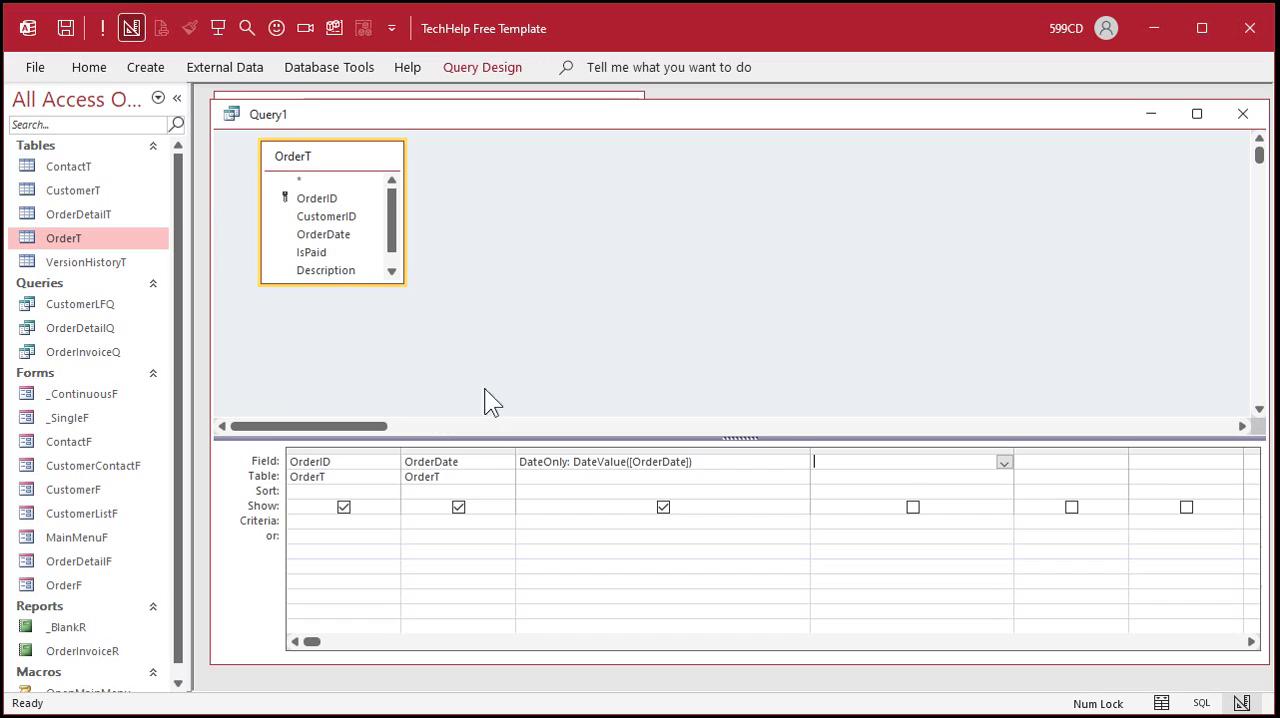
{"action": "mouse_move", "coordinate": [650, 370]}
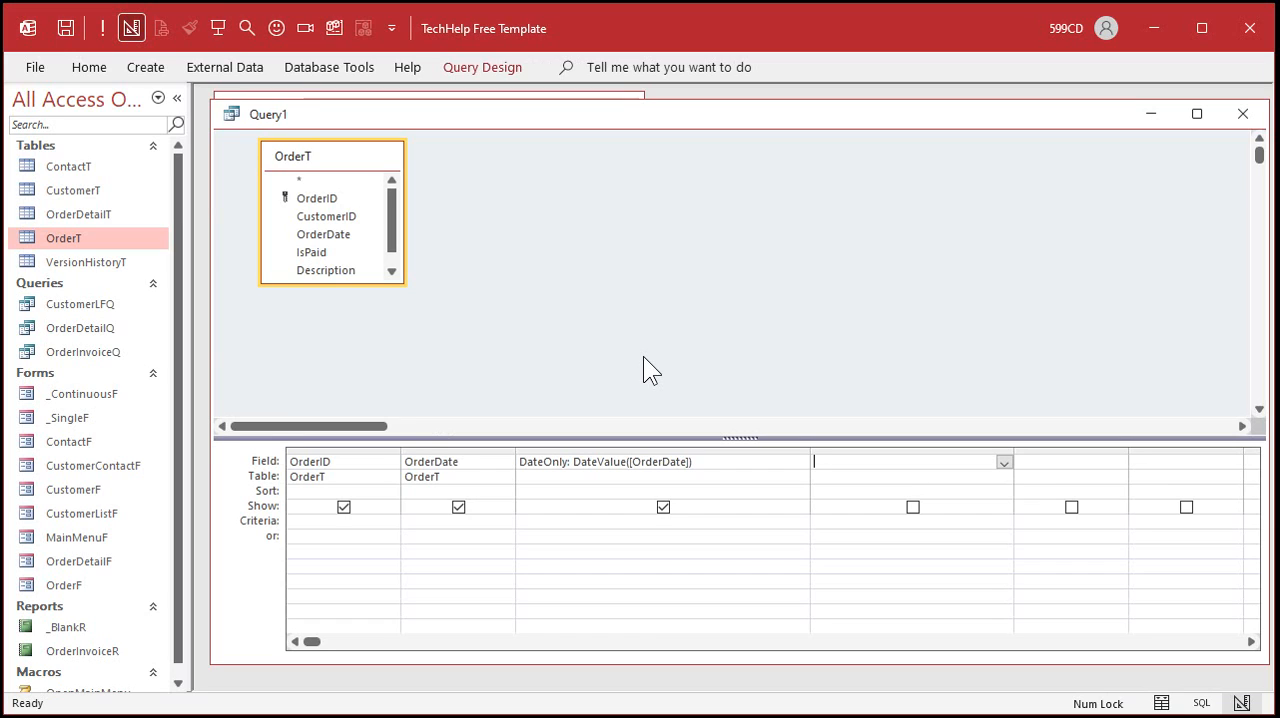
{"action": "left_click", "coordinate": [587, 462]}
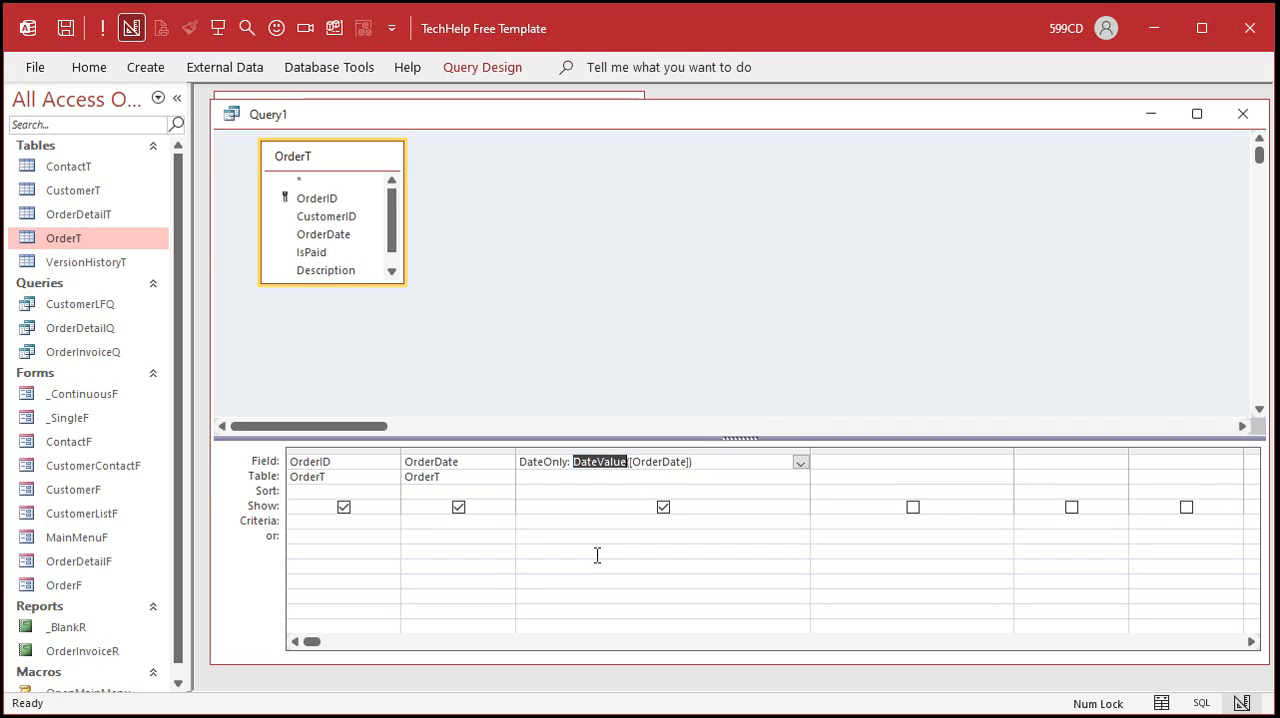
{"action": "mouse_move", "coordinate": [595, 533]}
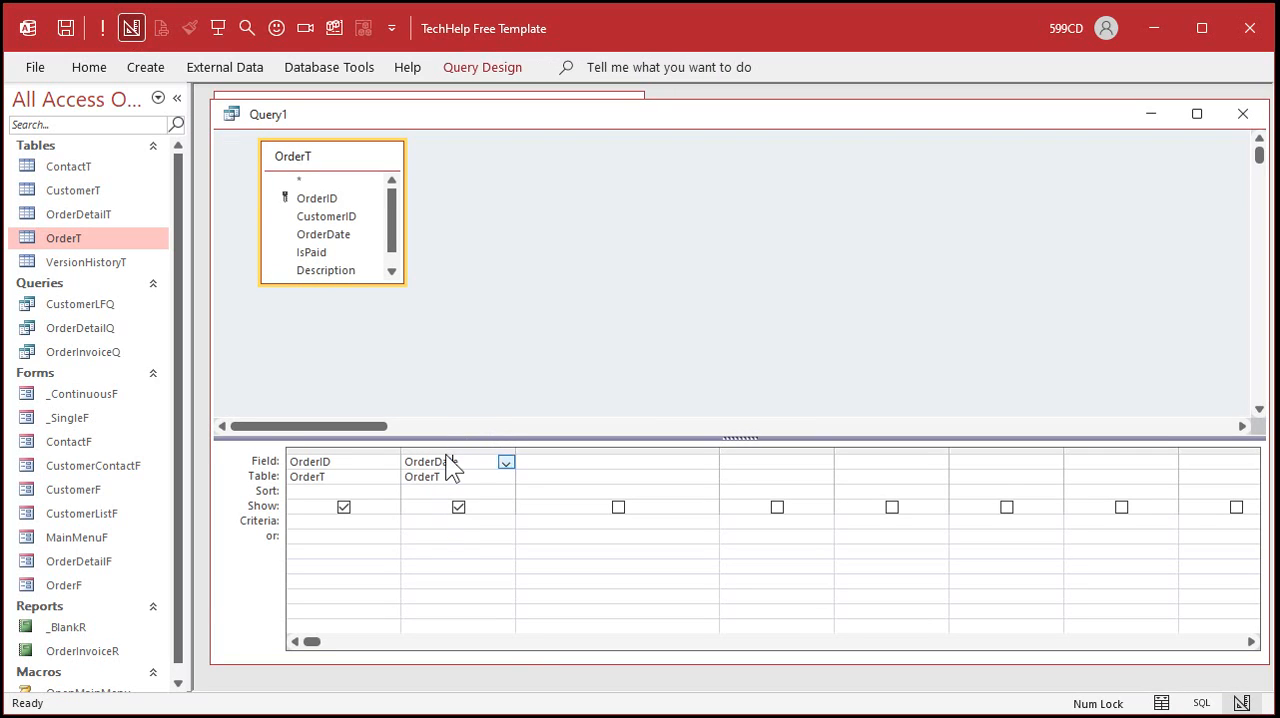
Set the OrderDate field's Format property to a yyyy-mm-dd based format.
{"action": "right_click", "coordinate": [440, 462]}
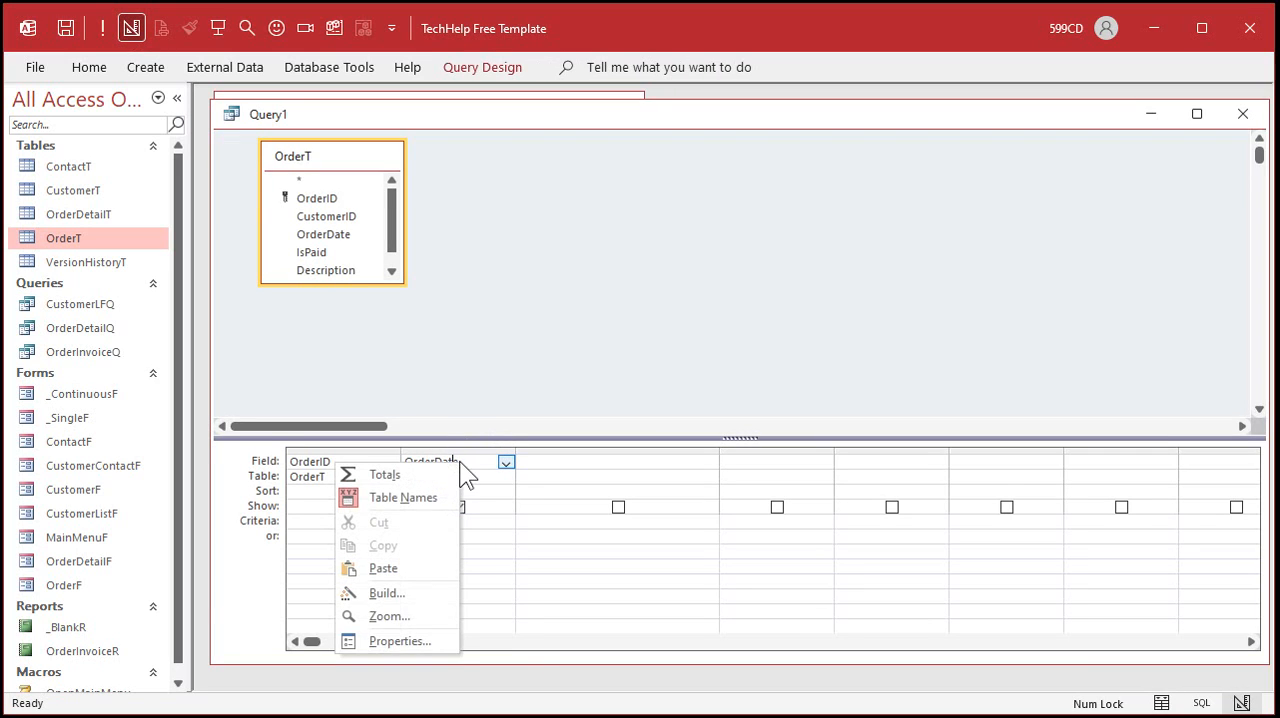
{"action": "left_click", "coordinate": [401, 641]}
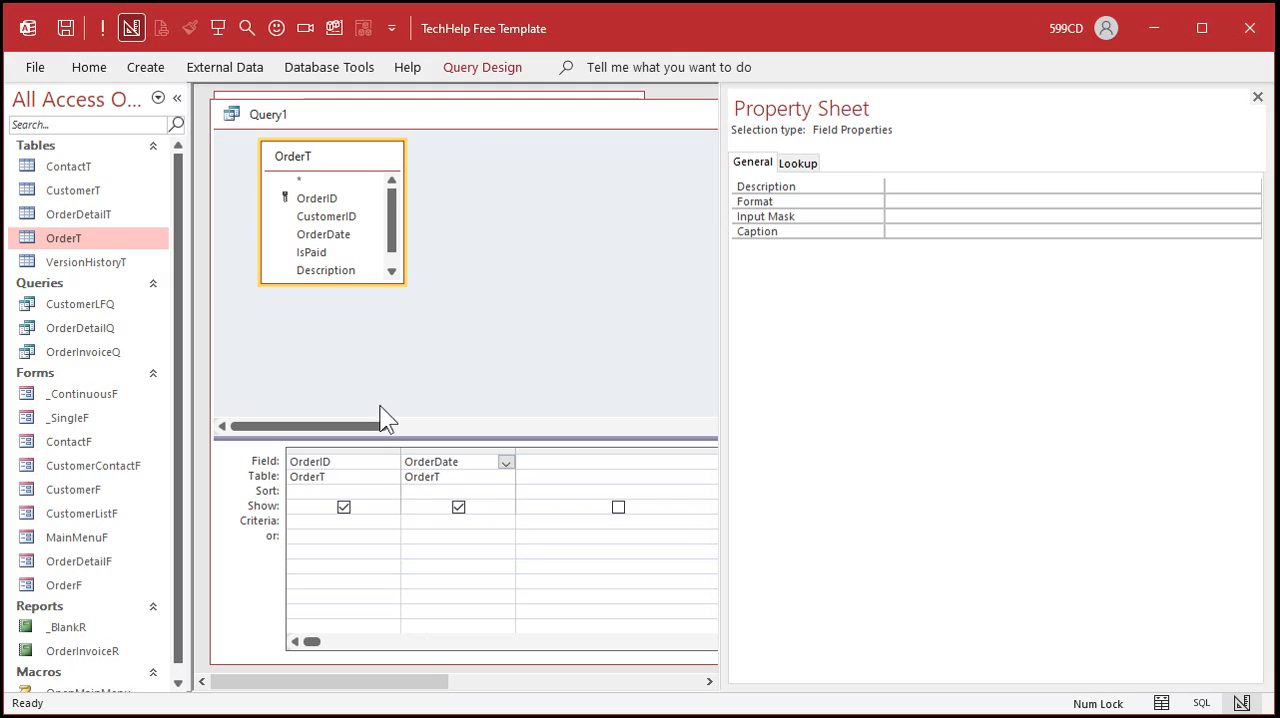
{"action": "left_click", "coordinate": [955, 201]}
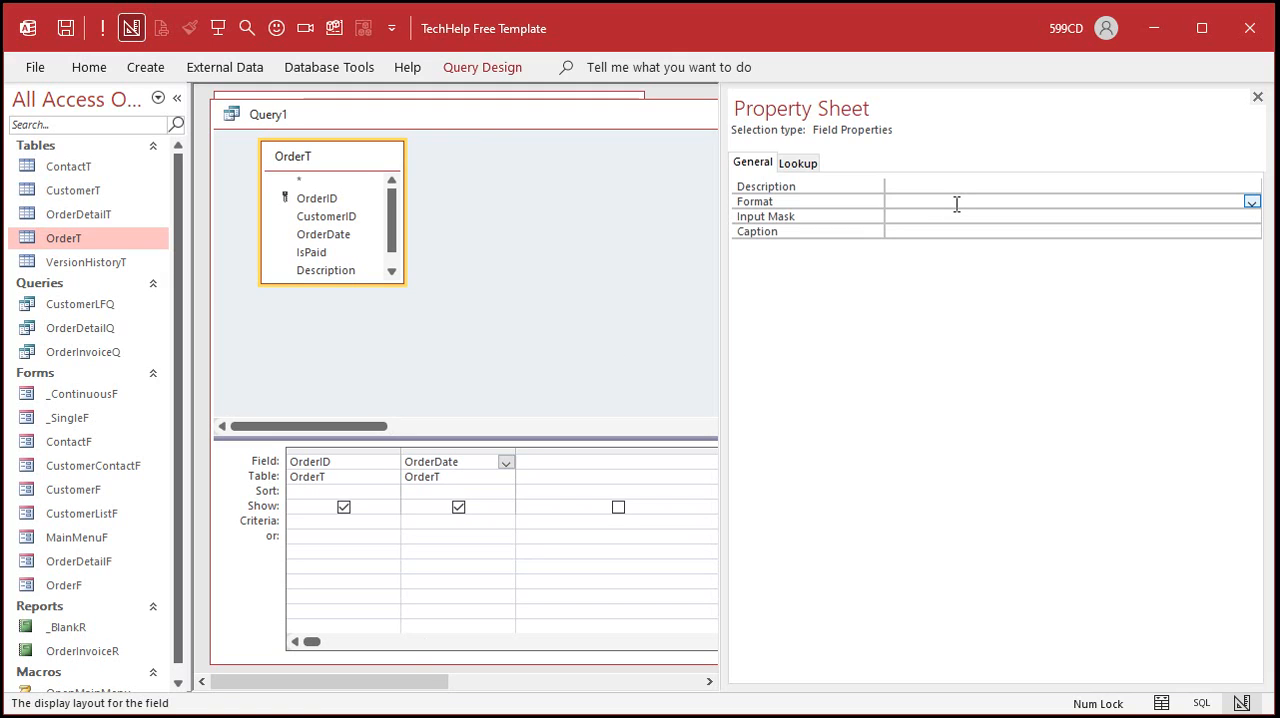
{"action": "type", "text": "yyyy-m"}
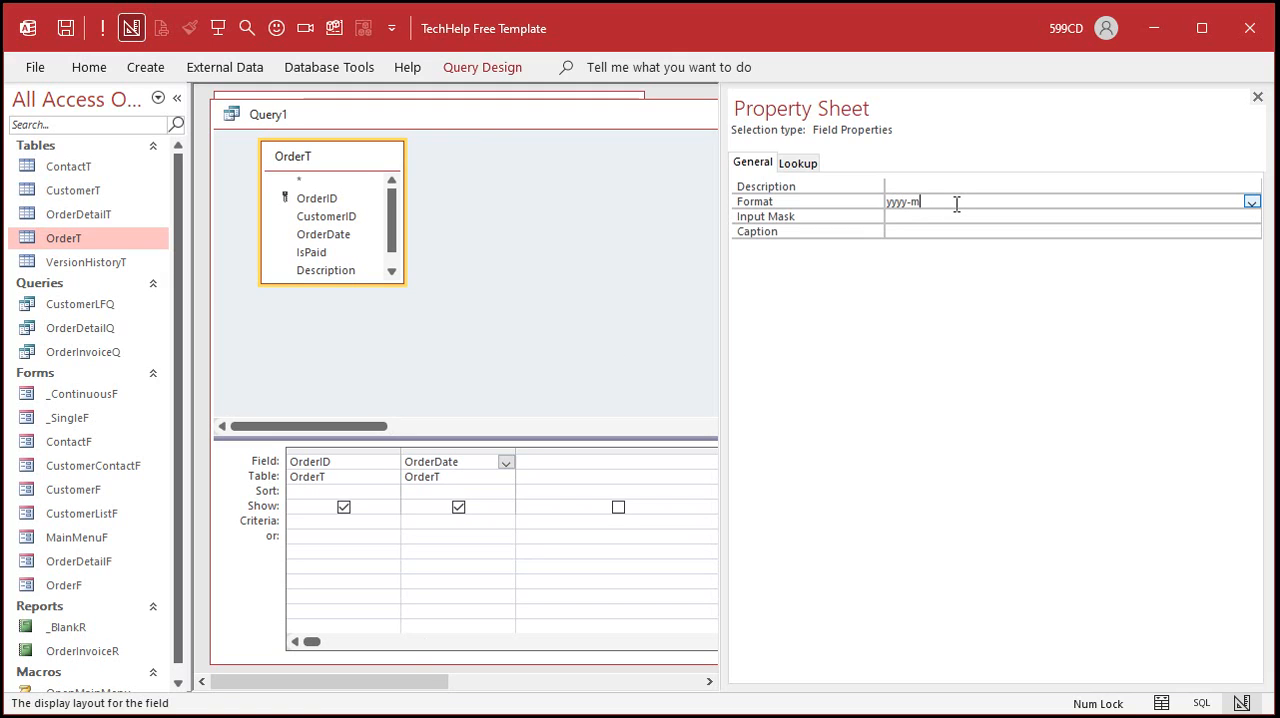
{"action": "type", "text": "m-dd"}
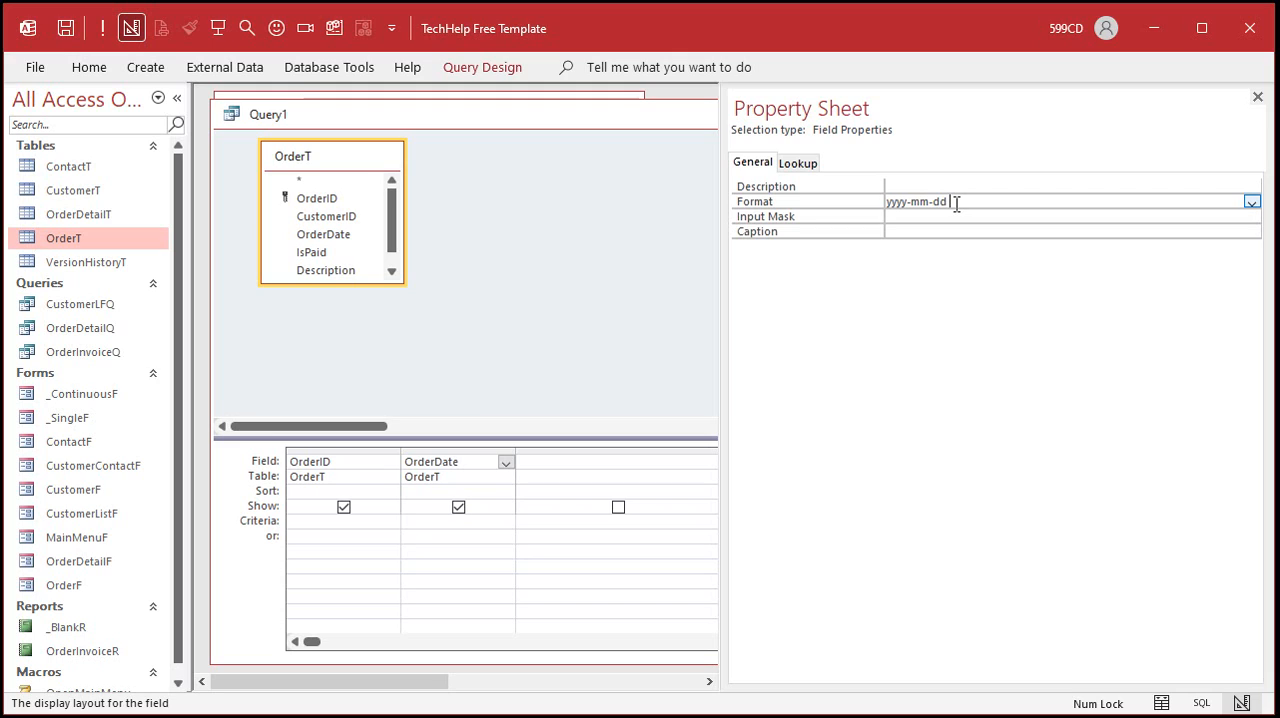
{"action": "type", "text": "hh:n"}
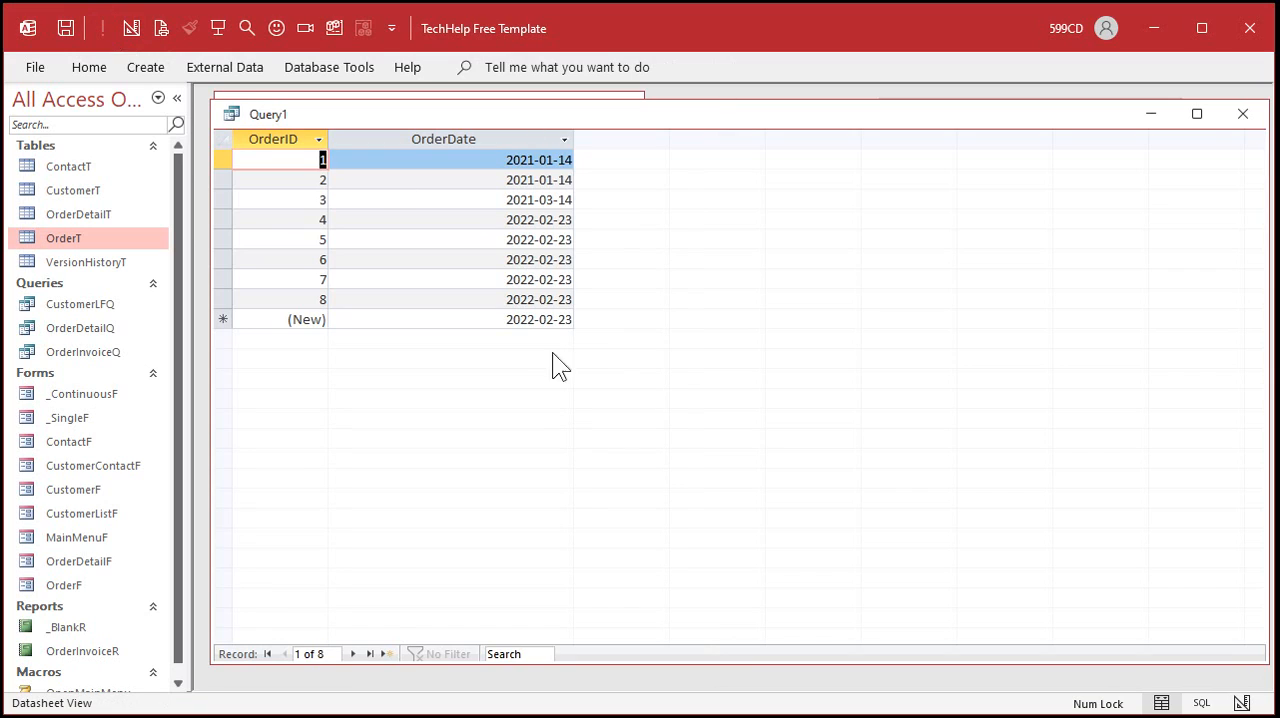
Run the query, view order 6's stored time, rerun, and return to Design View.
{"action": "left_click", "coordinate": [496, 259]}
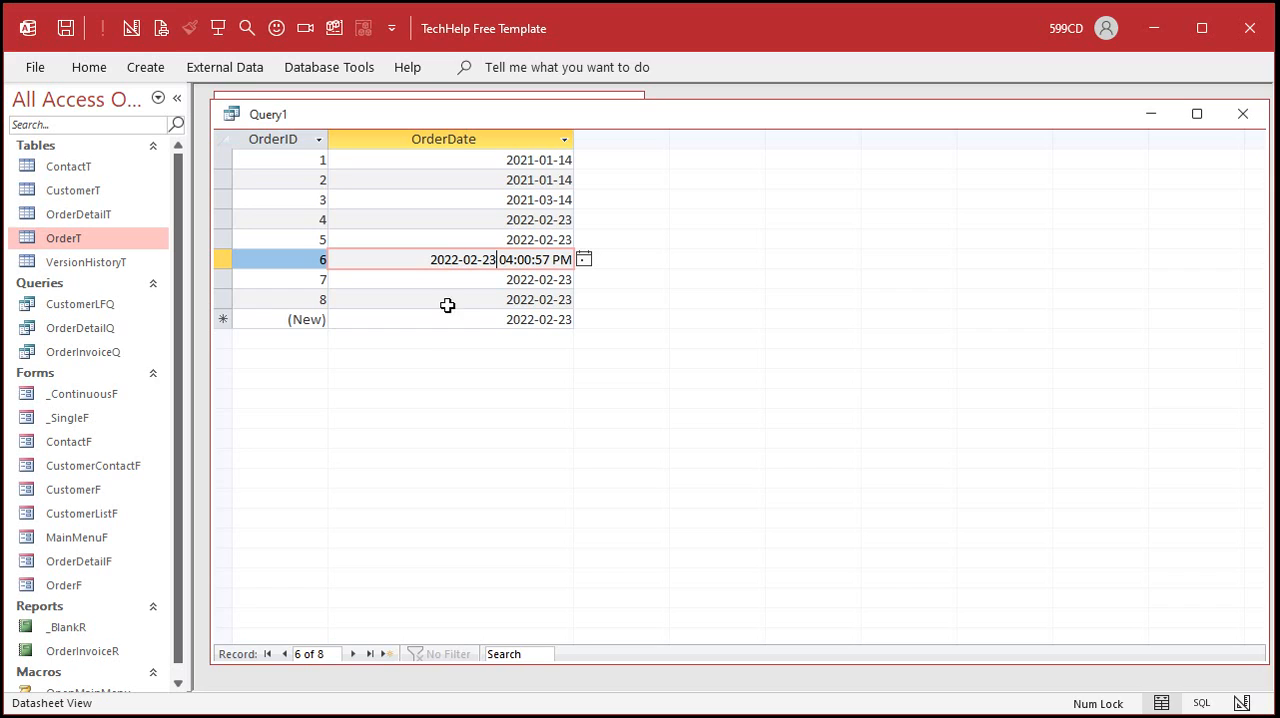
{"action": "left_click", "coordinate": [130, 27]}
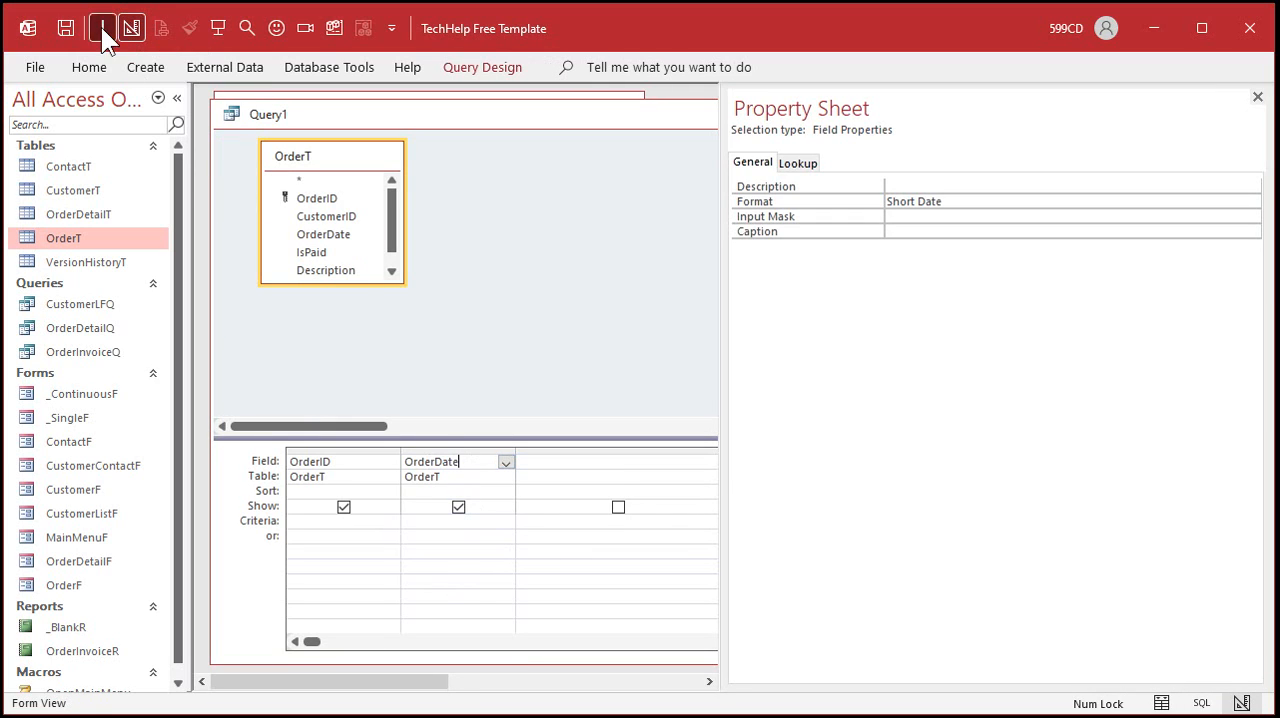
{"action": "left_click", "coordinate": [103, 27]}
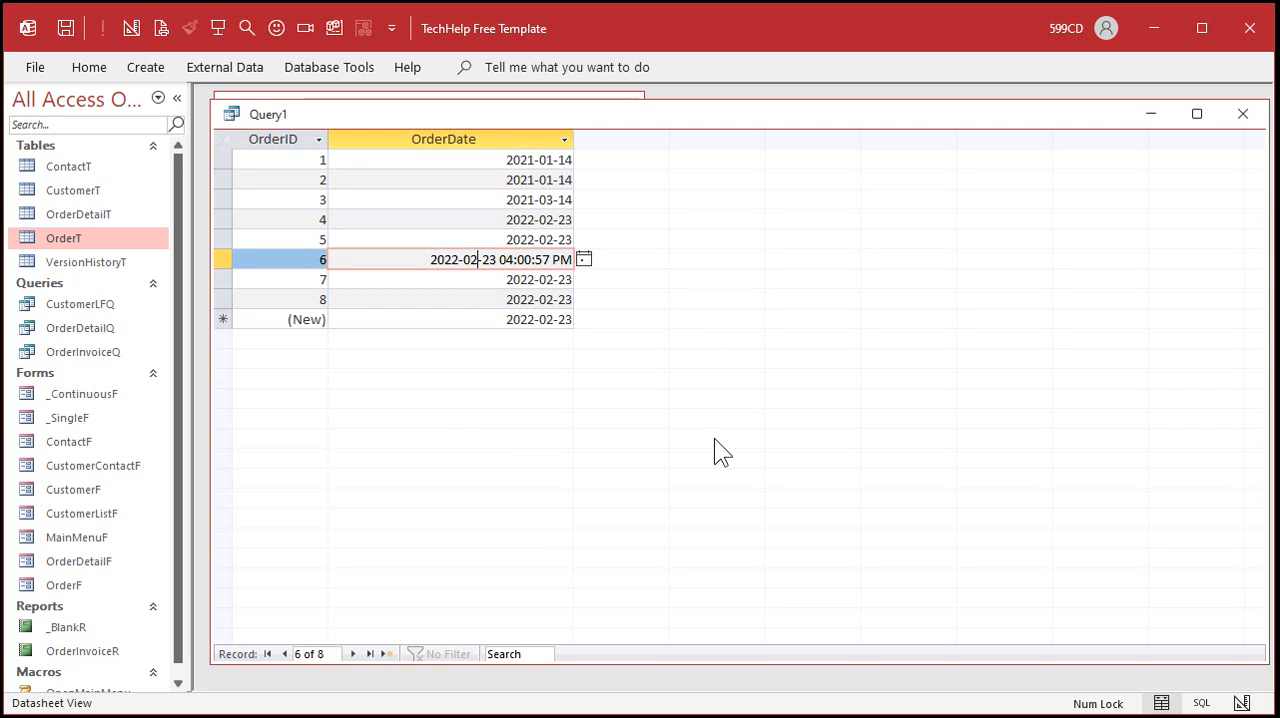
{"action": "left_click", "coordinate": [131, 27]}
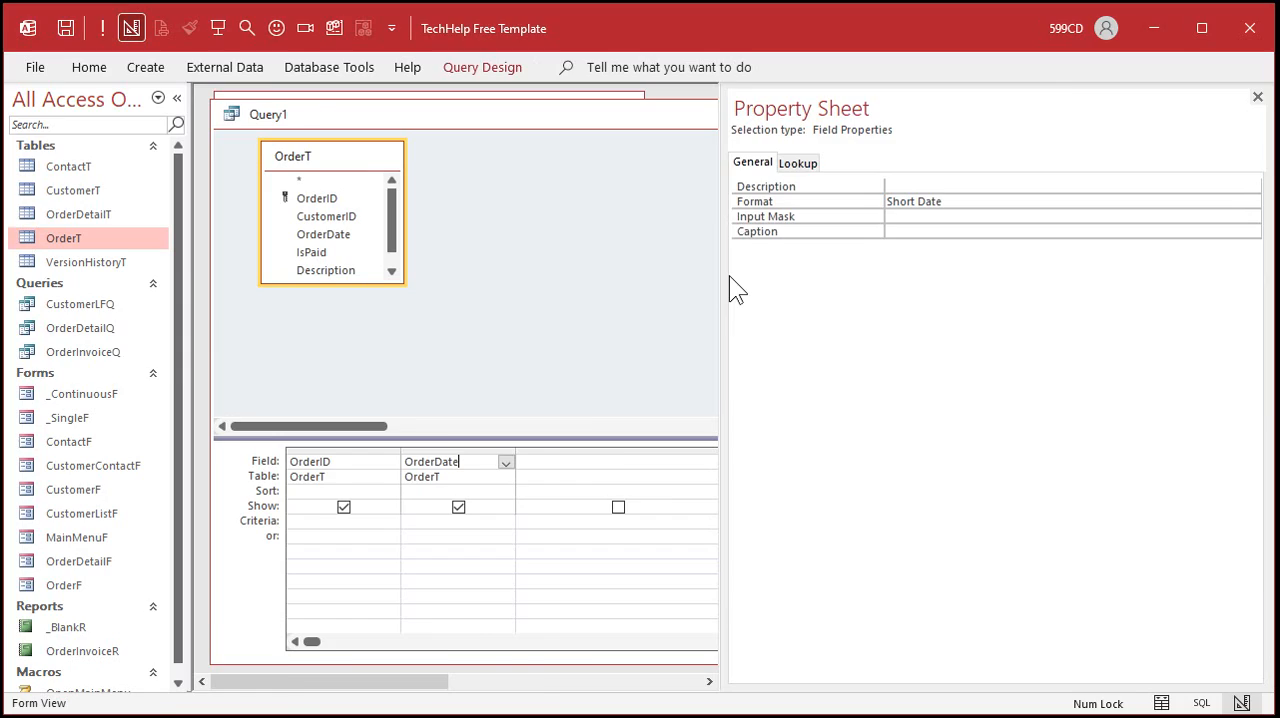